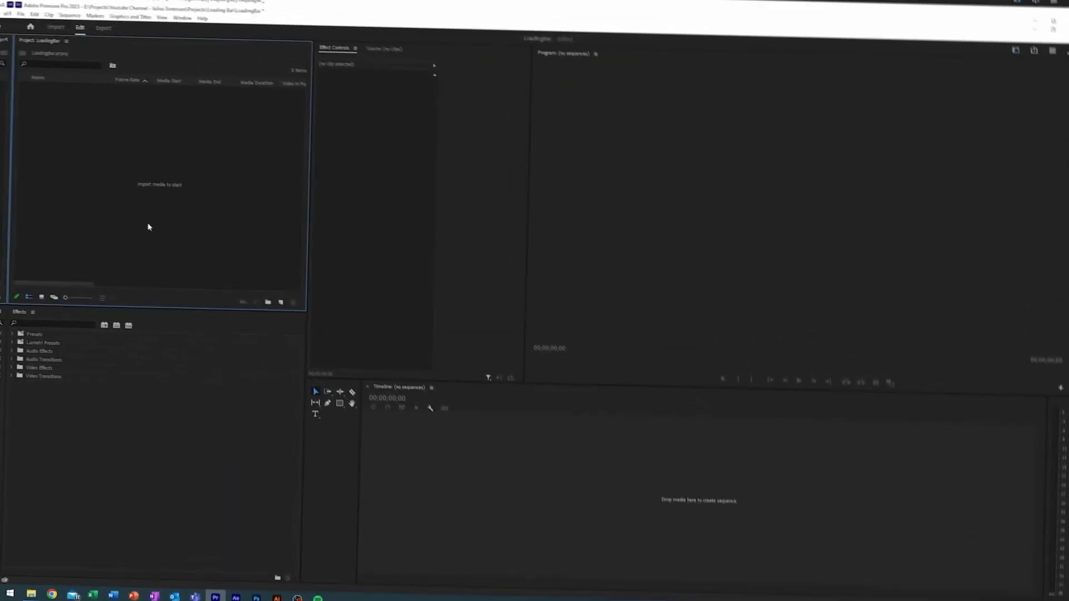
Create Sequence 01 from the AVCHD 1080p 29.97 fps preset via New Item > Sequence
{"action": "right_click", "coordinate": [148, 226]}
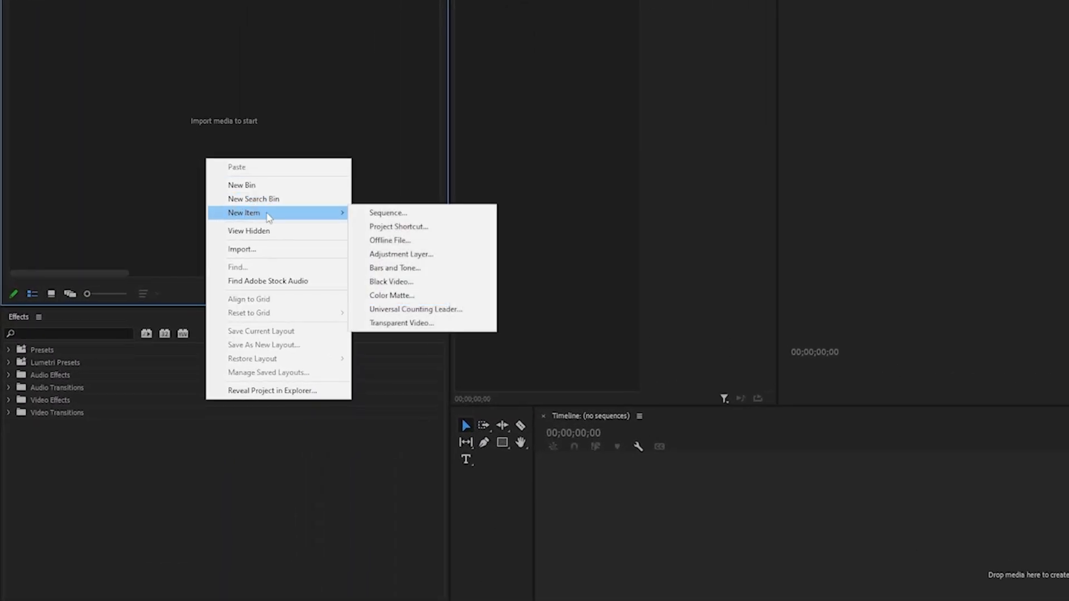
{"action": "left_click", "coordinate": [388, 212]}
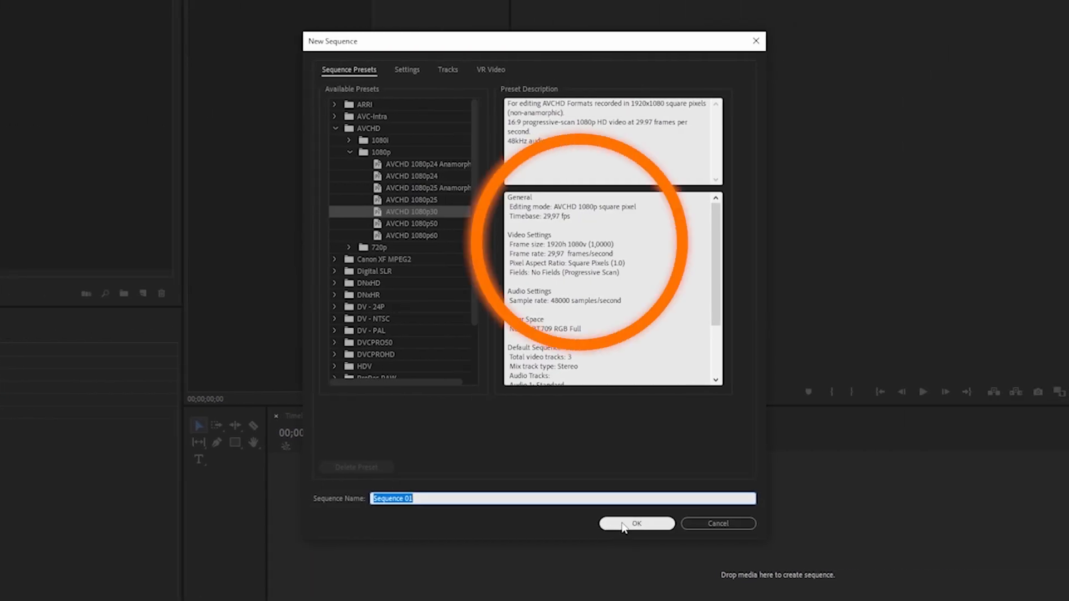
{"action": "left_click", "coordinate": [636, 524]}
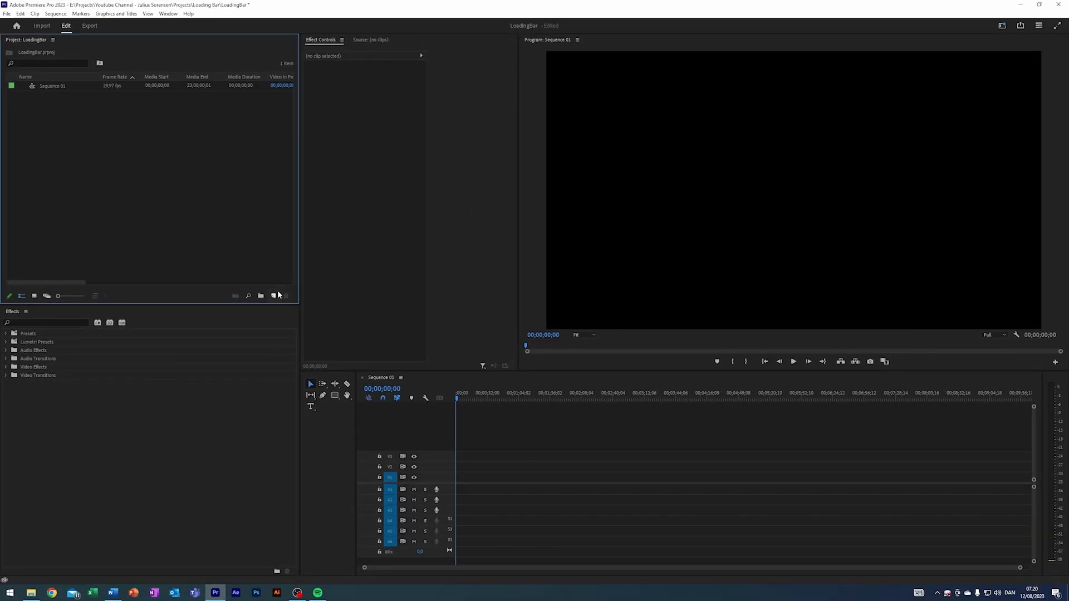
{"action": "mouse_move", "coordinate": [274, 295]}
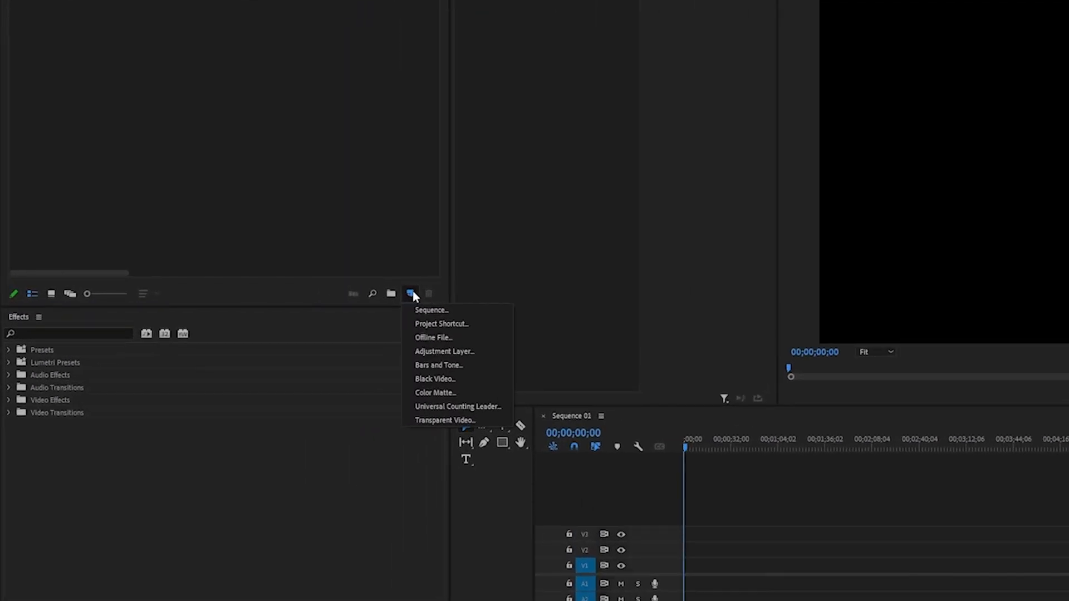
Create a 1920x1080 colour matte with colour 303030 named Background for track V1
{"action": "left_click", "coordinate": [436, 394]}
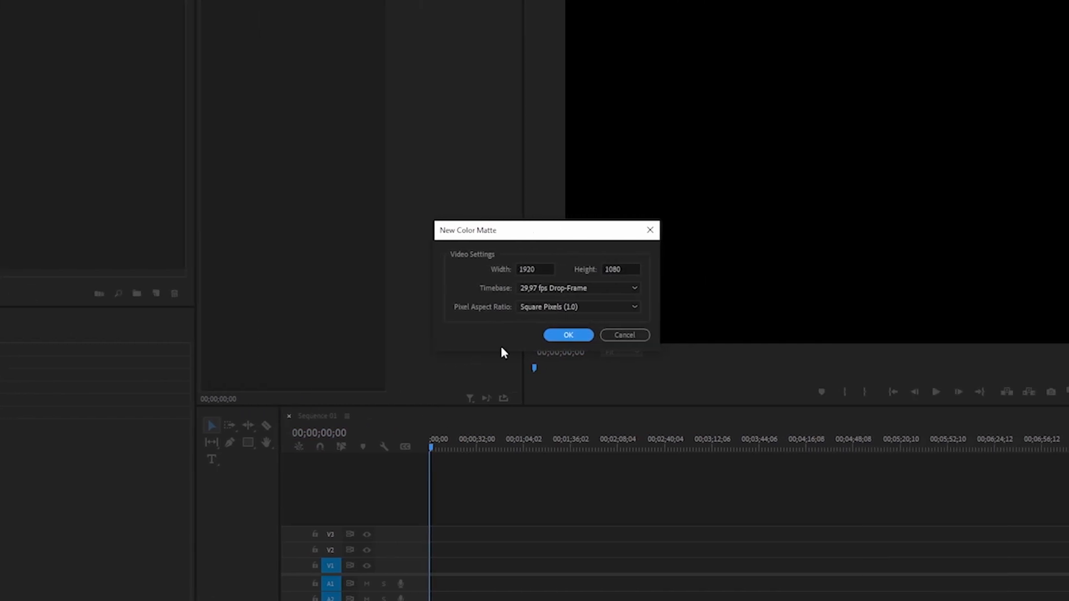
{"action": "left_click", "coordinate": [568, 335]}
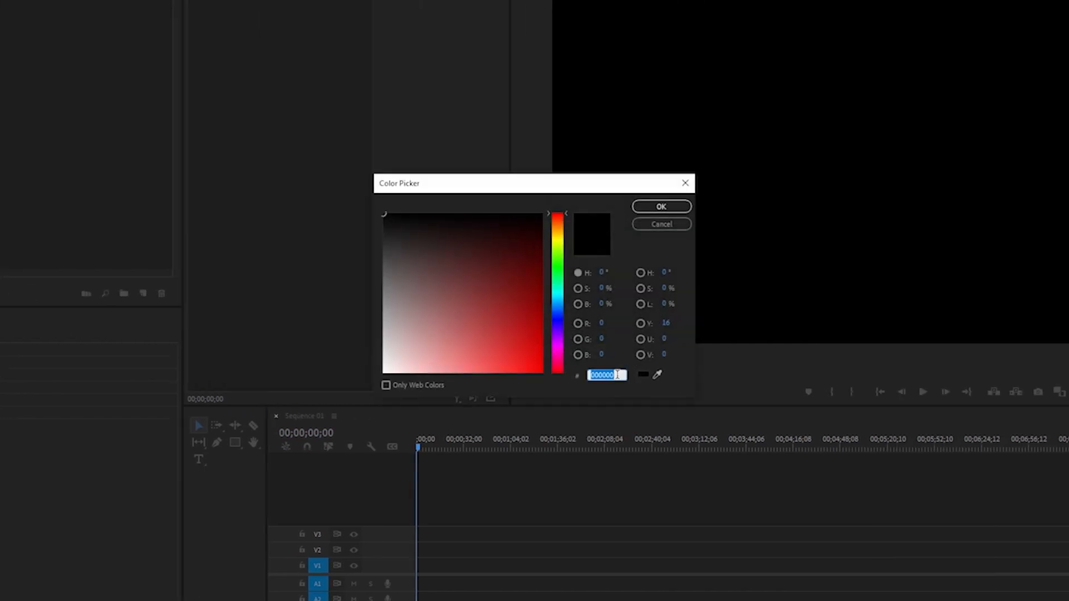
{"action": "type", "text": "303030"}
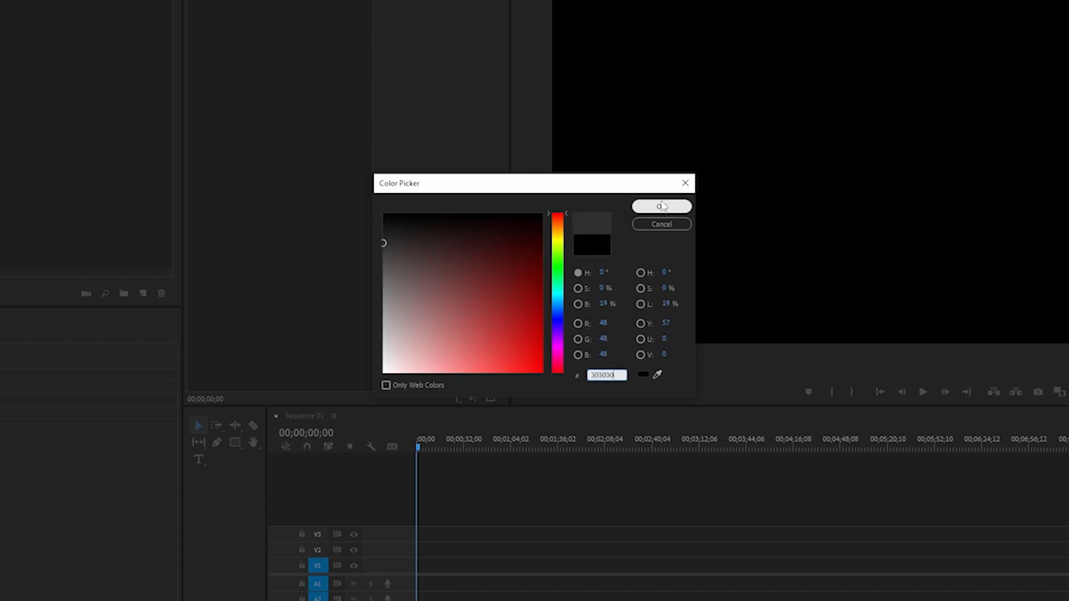
{"action": "left_click", "coordinate": [660, 208]}
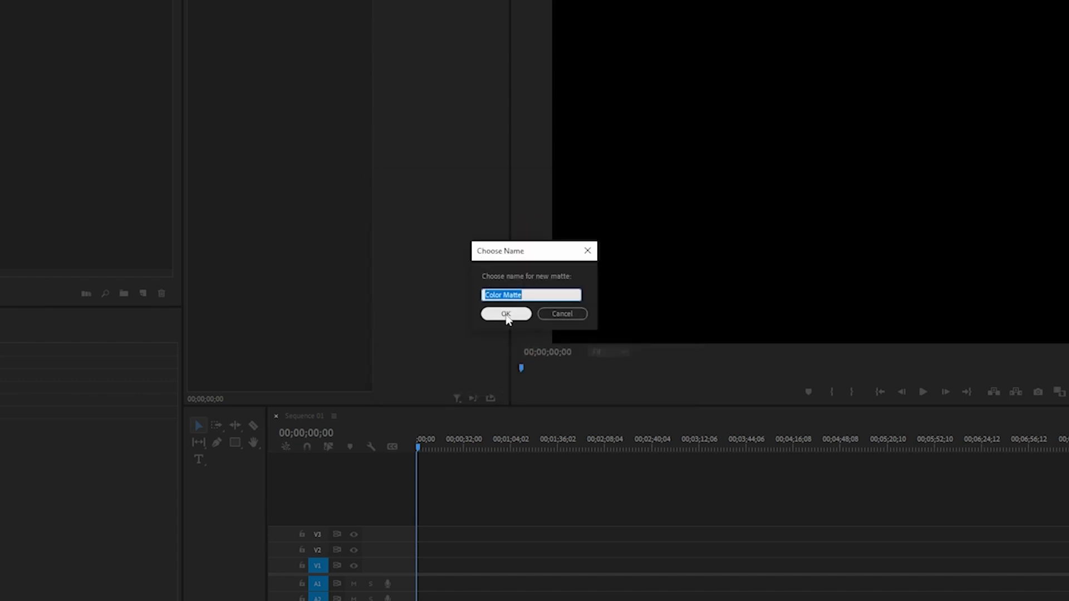
{"action": "left_click", "coordinate": [506, 314]}
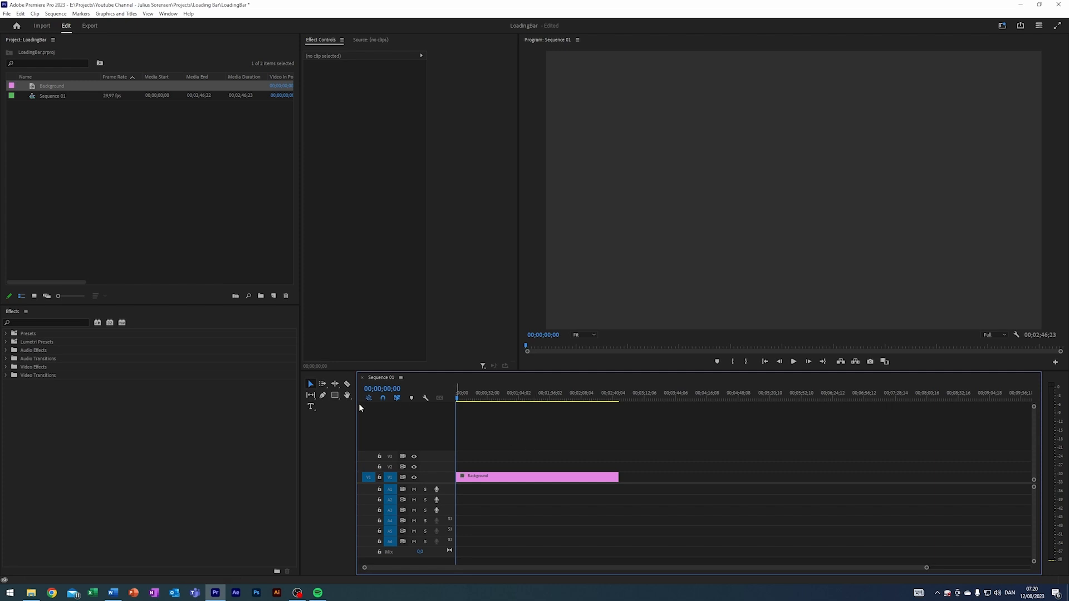
{"action": "mouse_move", "coordinate": [335, 395]}
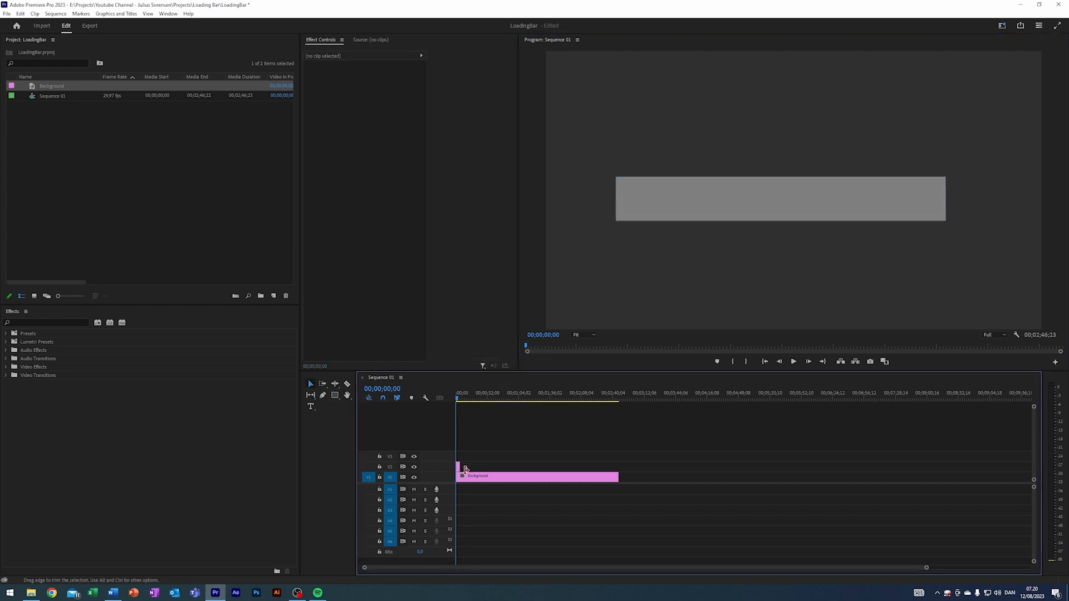
Select the grey rectangle graphic clip on the timeline above the Background matte
{"action": "left_click", "coordinate": [491, 465]}
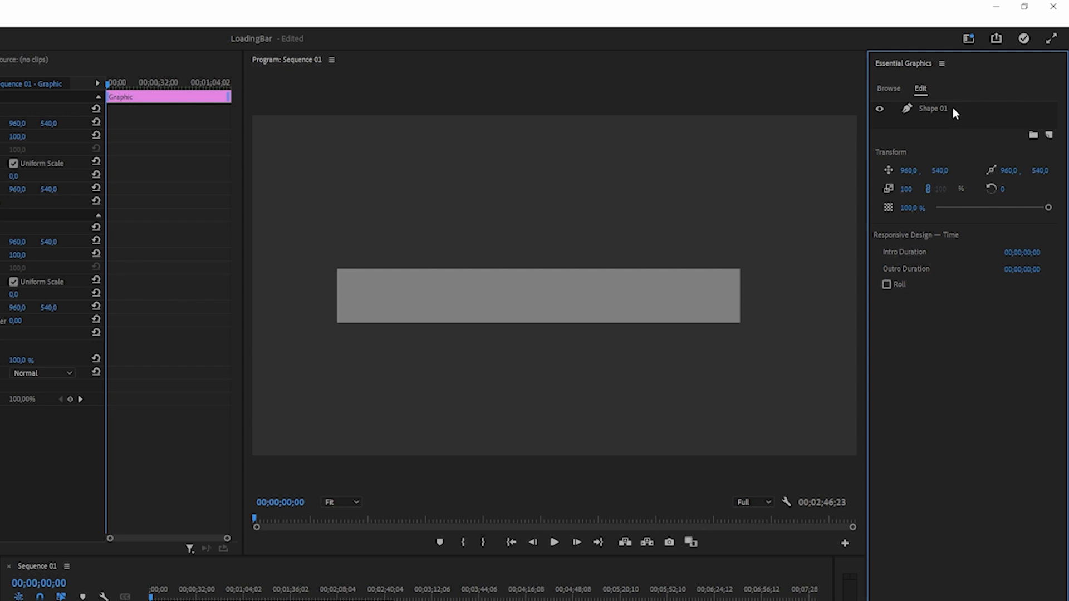
Size the rectangle to 1620 by 100 with corner radius 50, centred, white stroke and no fill
{"action": "left_click", "coordinate": [933, 108]}
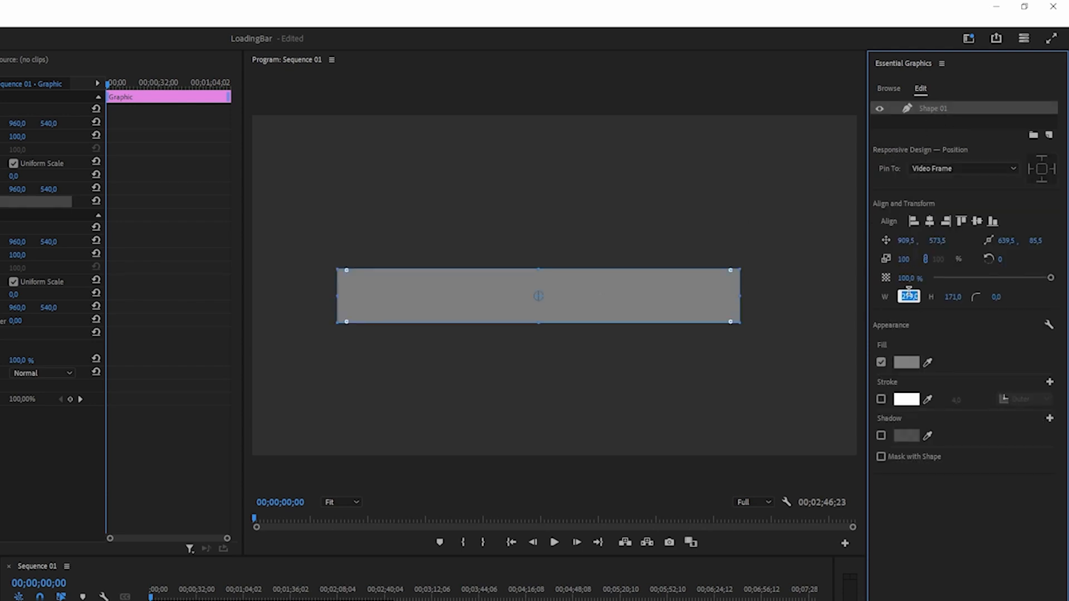
{"action": "type", "text": "1620"}
{"action": "left_click", "coordinate": [954, 296]}
{"action": "type", "text": "100"}
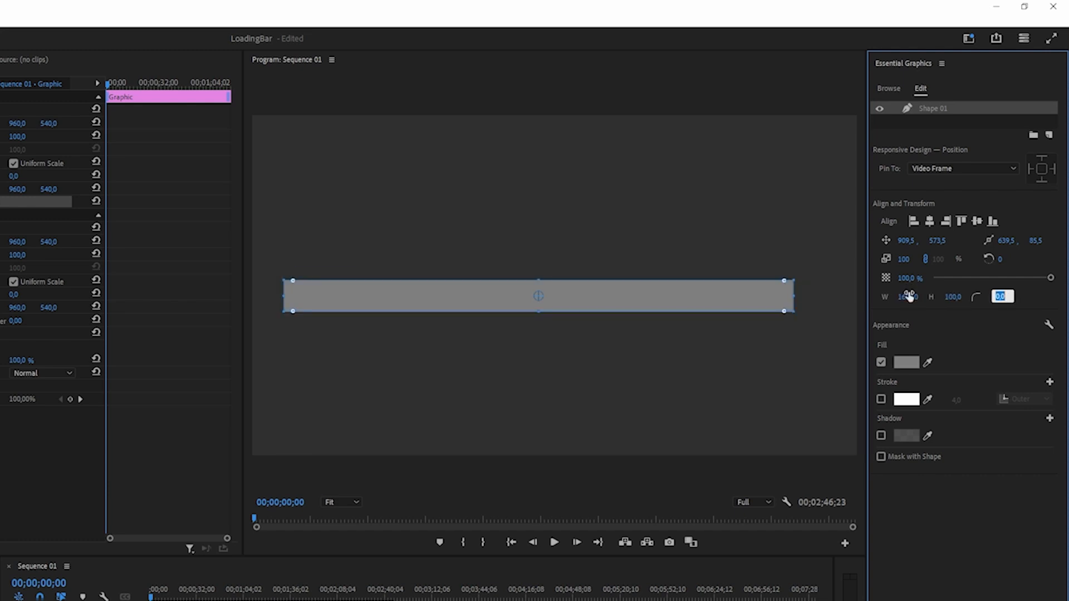
{"action": "type", "text": "50"}
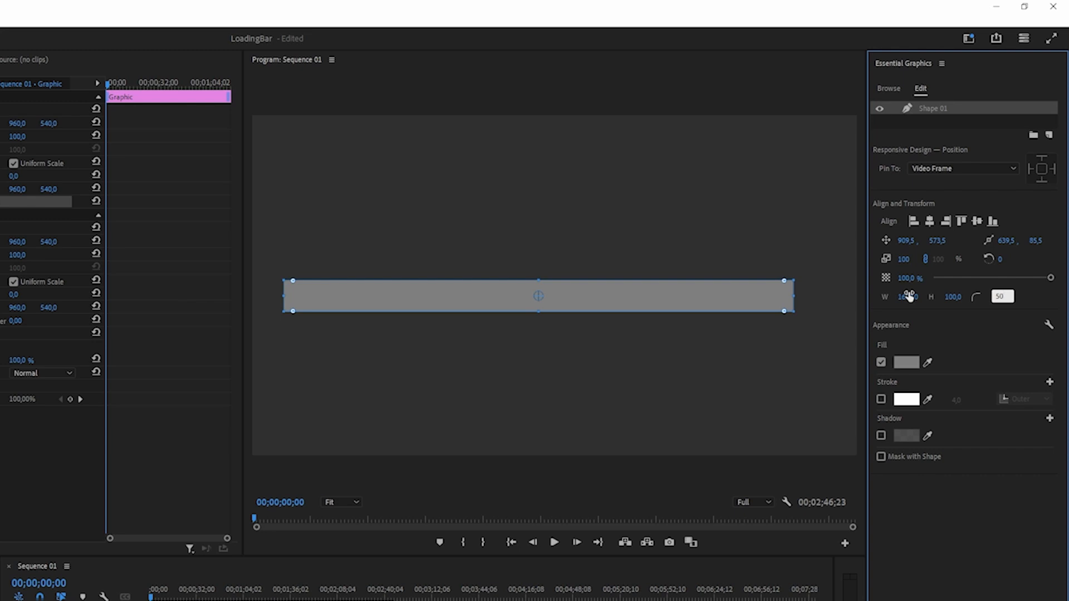
{"action": "left_click", "coordinate": [360, 348]}
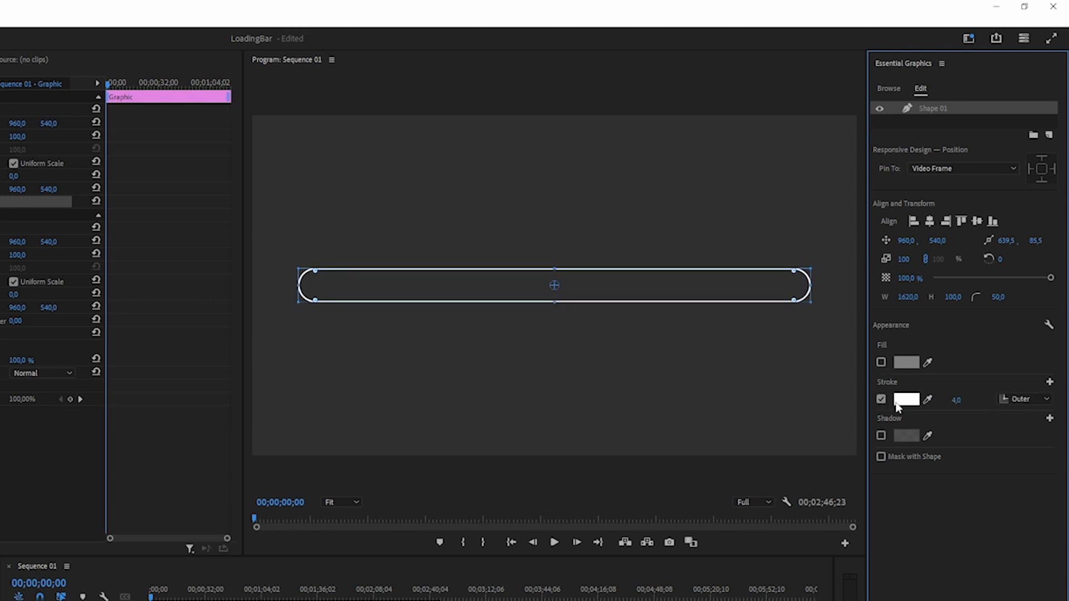
Change the pill's stroke colour to purple B871FF in the Color Picker
{"action": "left_click", "coordinate": [907, 398]}
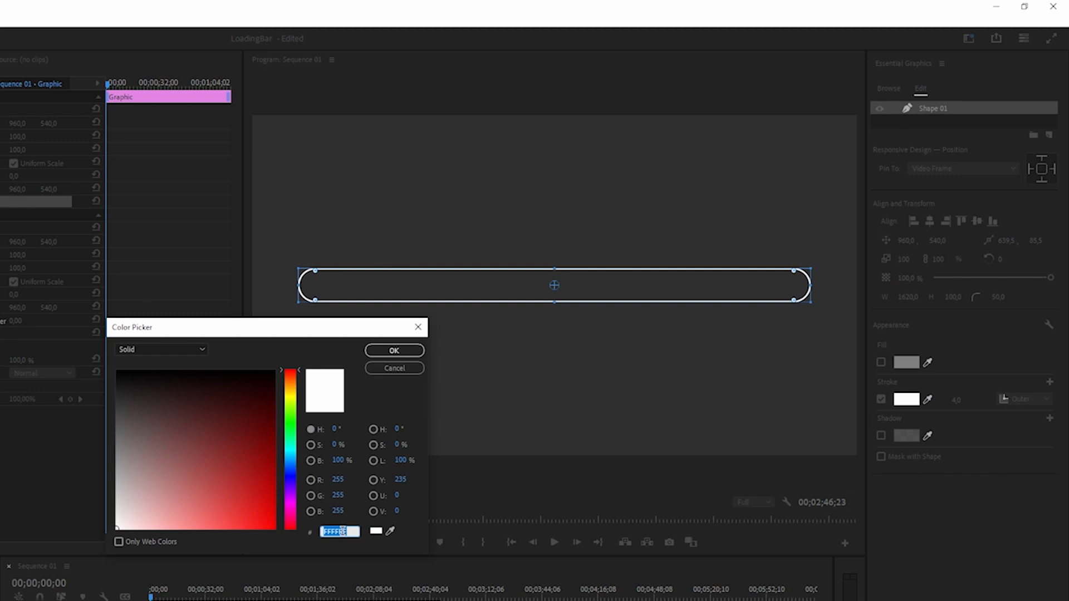
{"action": "type", "text": "BB"}
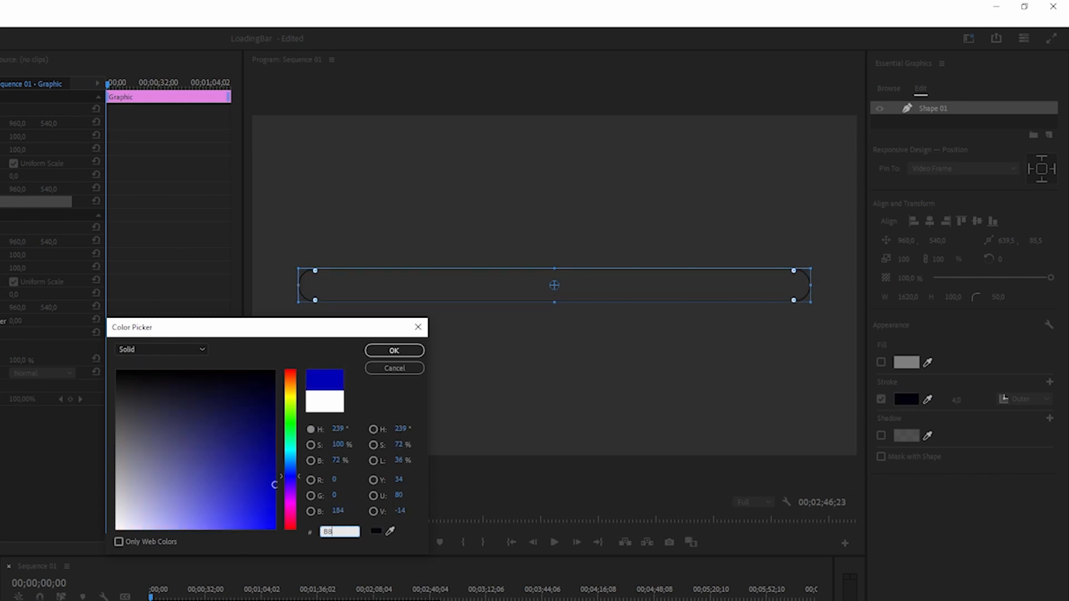
{"action": "type", "text": "B871FF"}
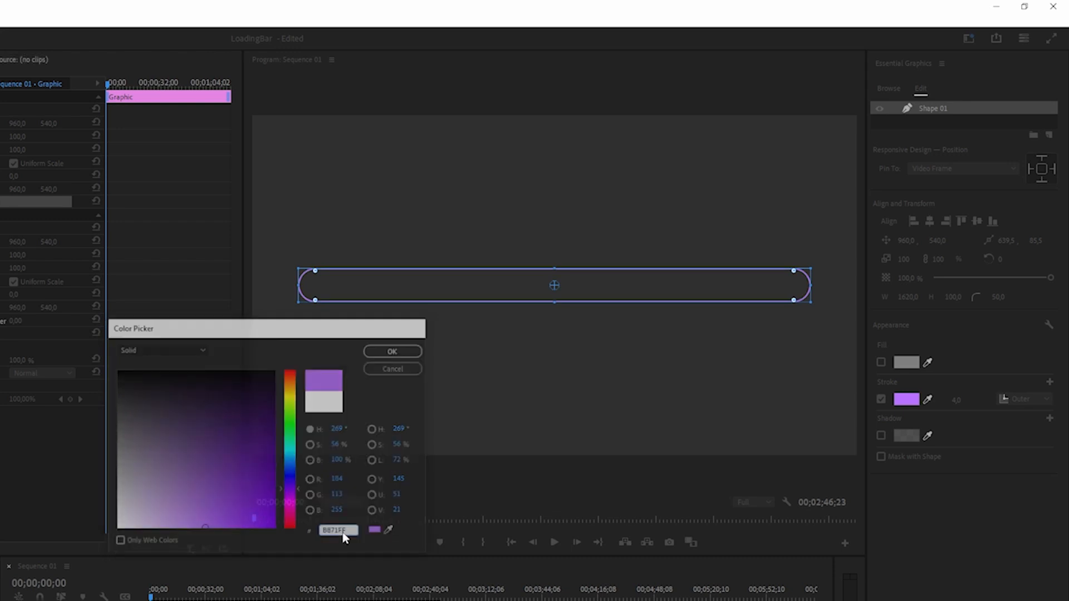
{"action": "left_click", "coordinate": [391, 351]}
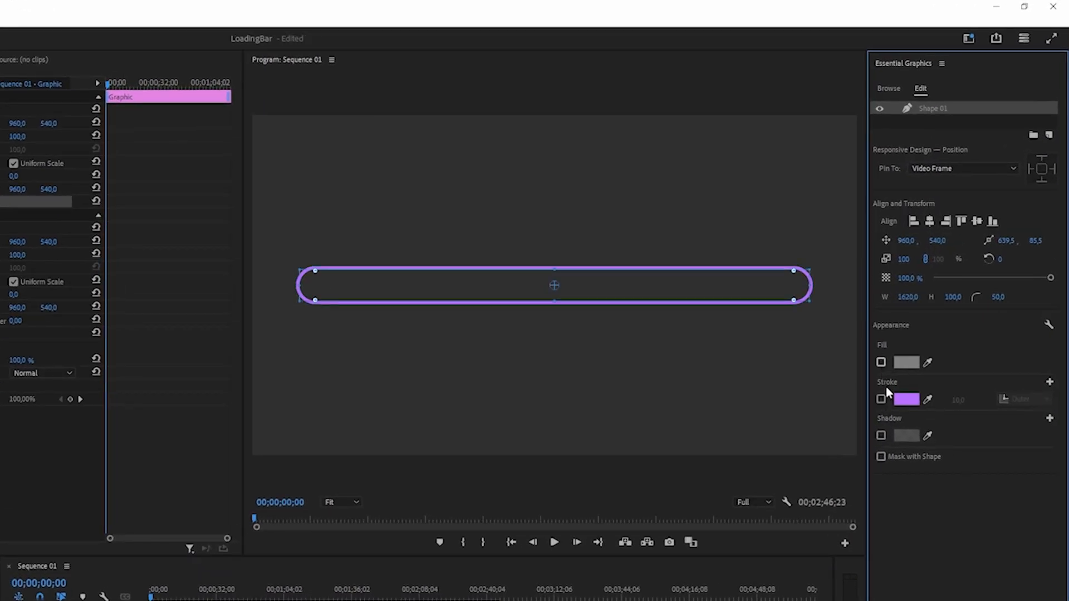
{"action": "left_click", "coordinate": [880, 362]}
{"action": "type", "text": "LOADING"}
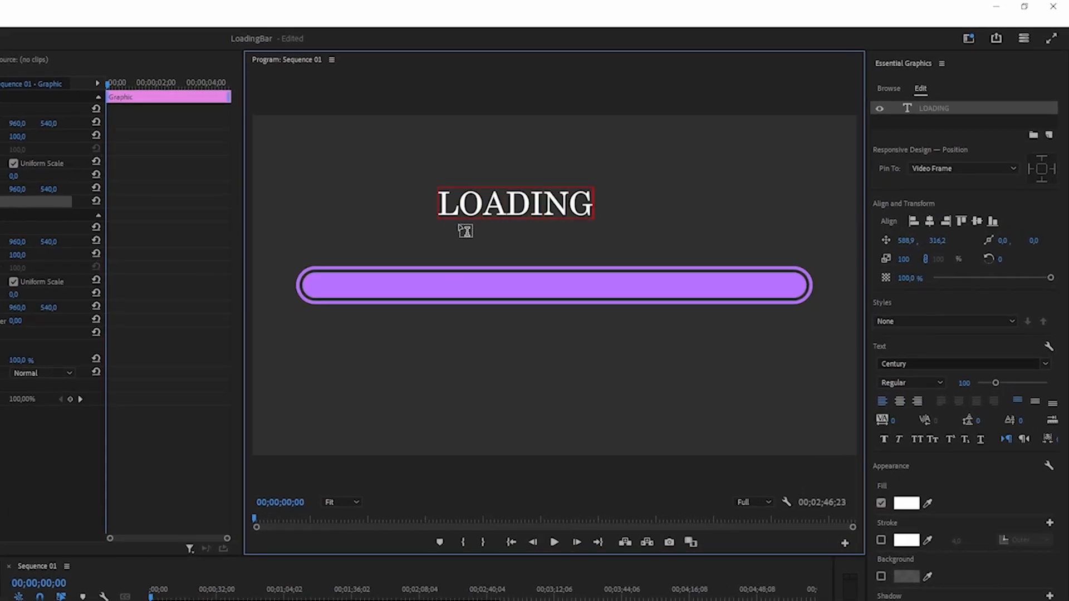
Complete the title as LOADING... in Trip Sans Ultra, then select the purple bar graphic
{"action": "type", "text": "..."}
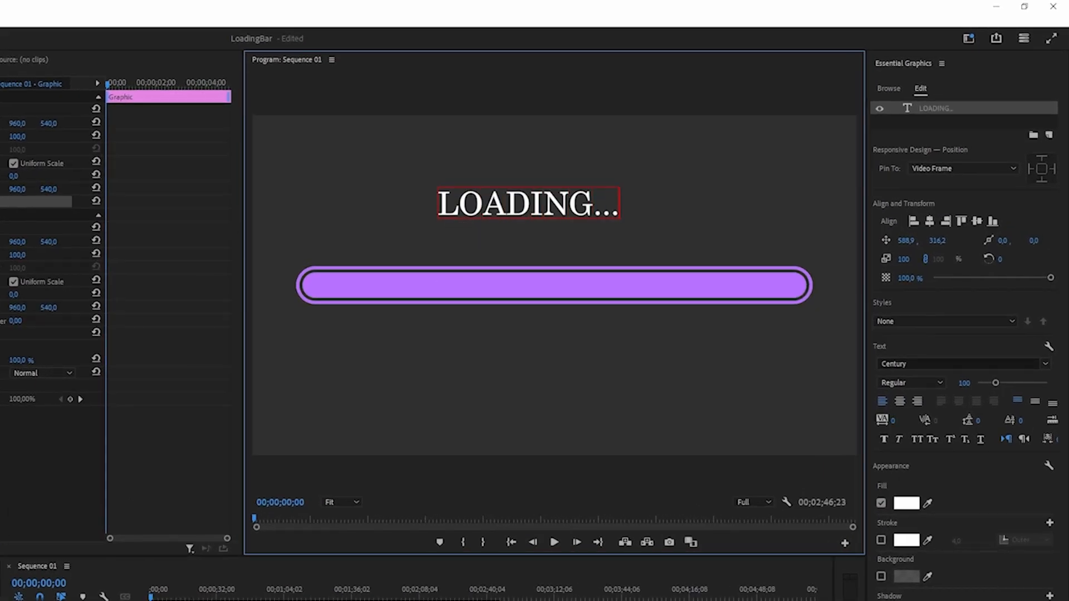
{"action": "type", "text": "trip san"}
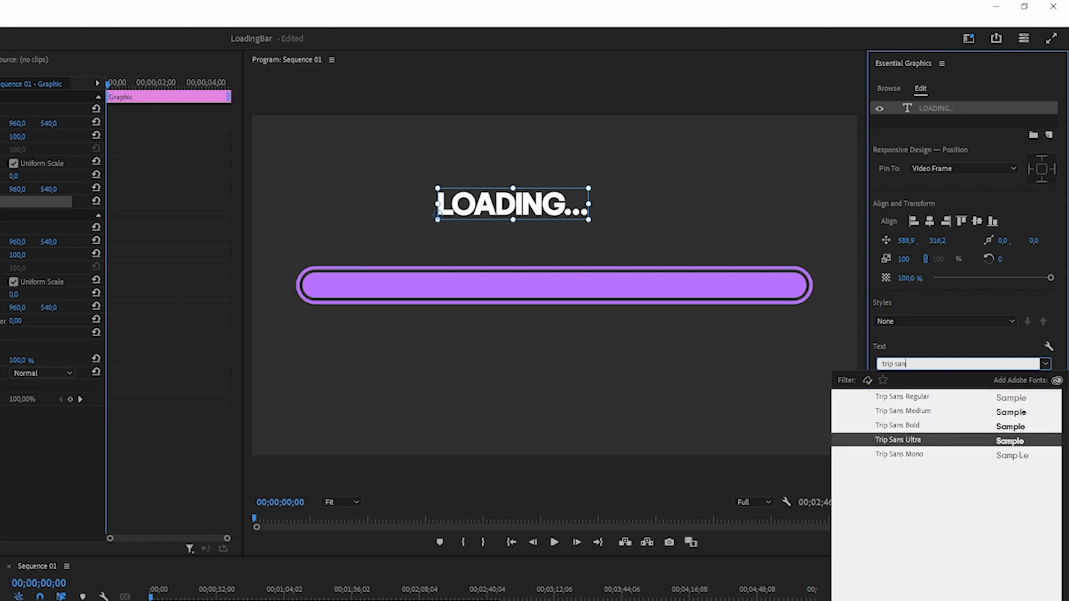
{"action": "left_click", "coordinate": [903, 440]}
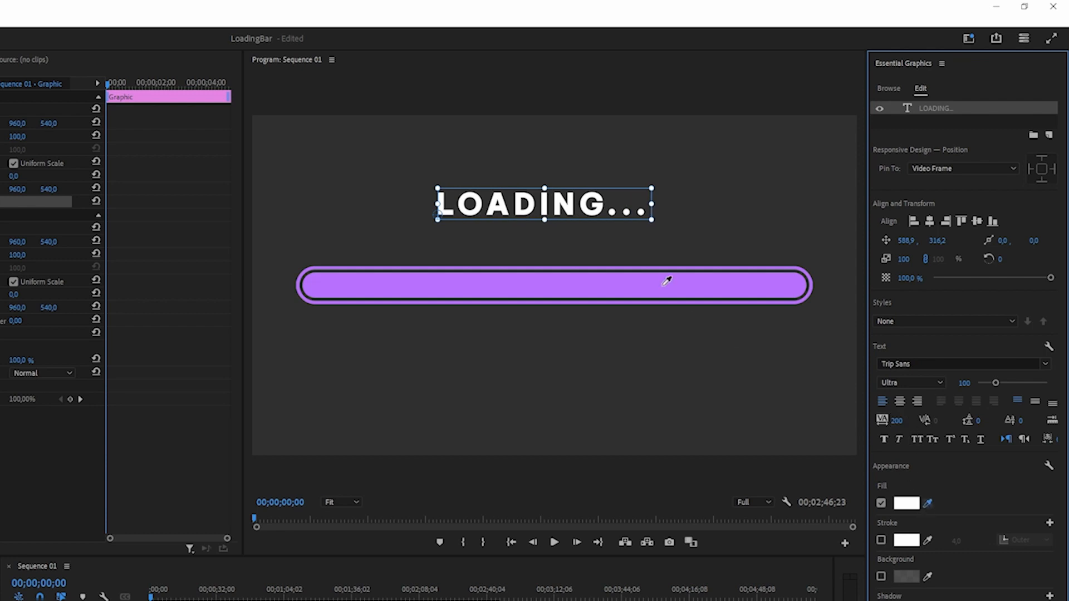
{"action": "left_click", "coordinate": [906, 504]}
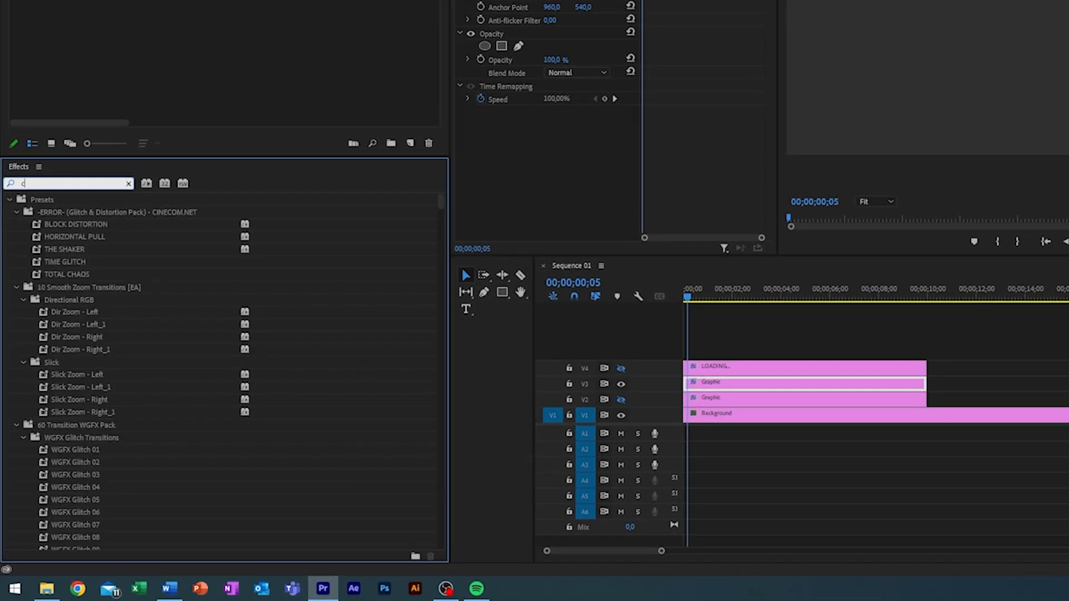
Find the Crop effect under Video Effects > Transform for the purple bar clip
{"action": "type", "text": "crop"}
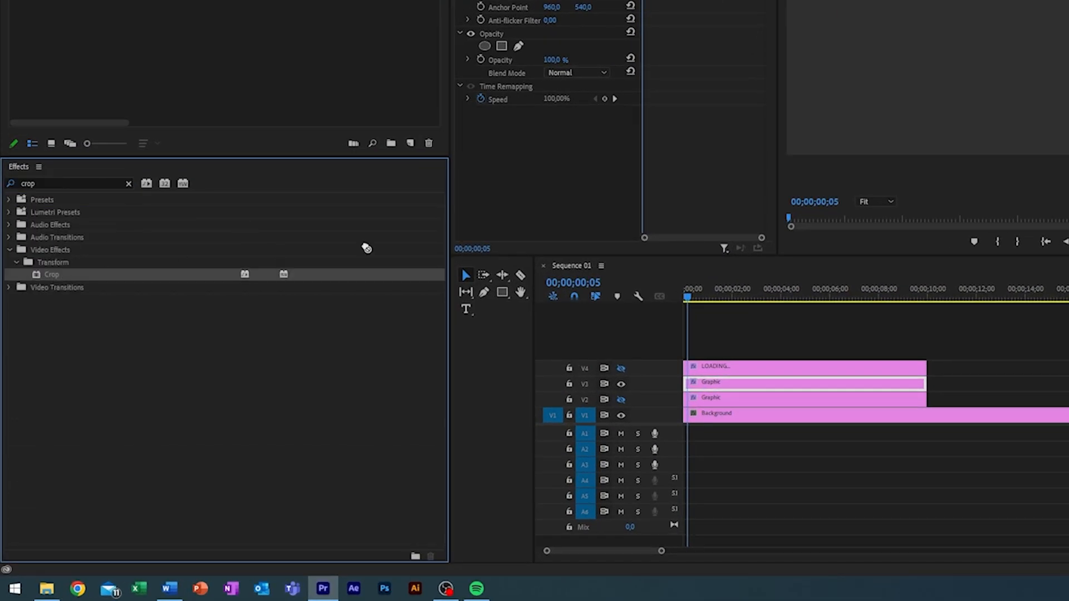
{"action": "scroll", "scroll_direction": "up", "scroll_amount": 3}
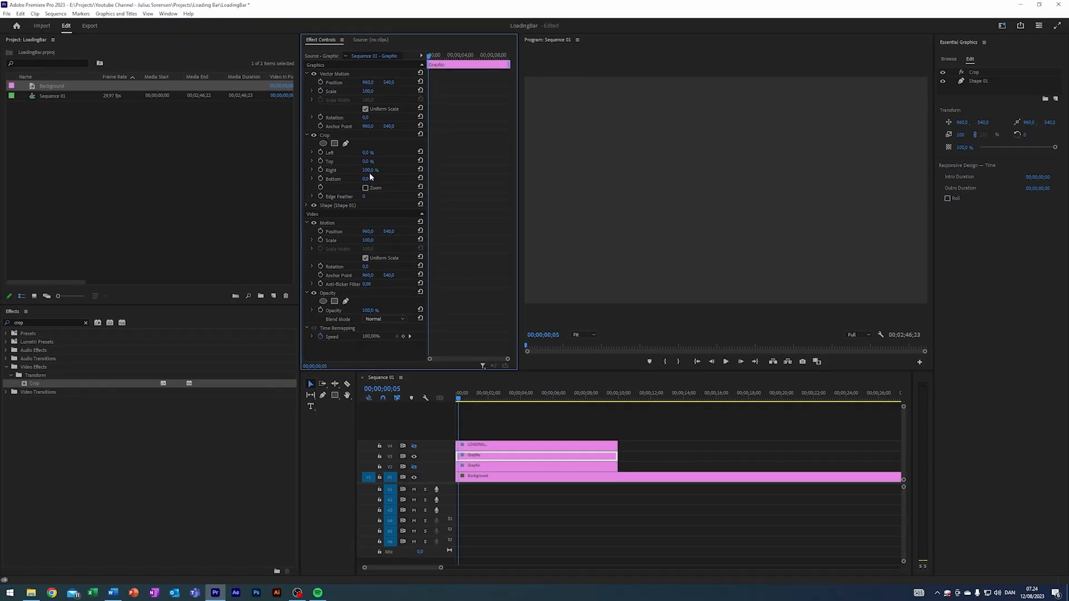
Keyframe Crop Right from 100% to 0% over the first three seconds and scrub to check the growth
{"action": "left_click", "coordinate": [498, 416]}
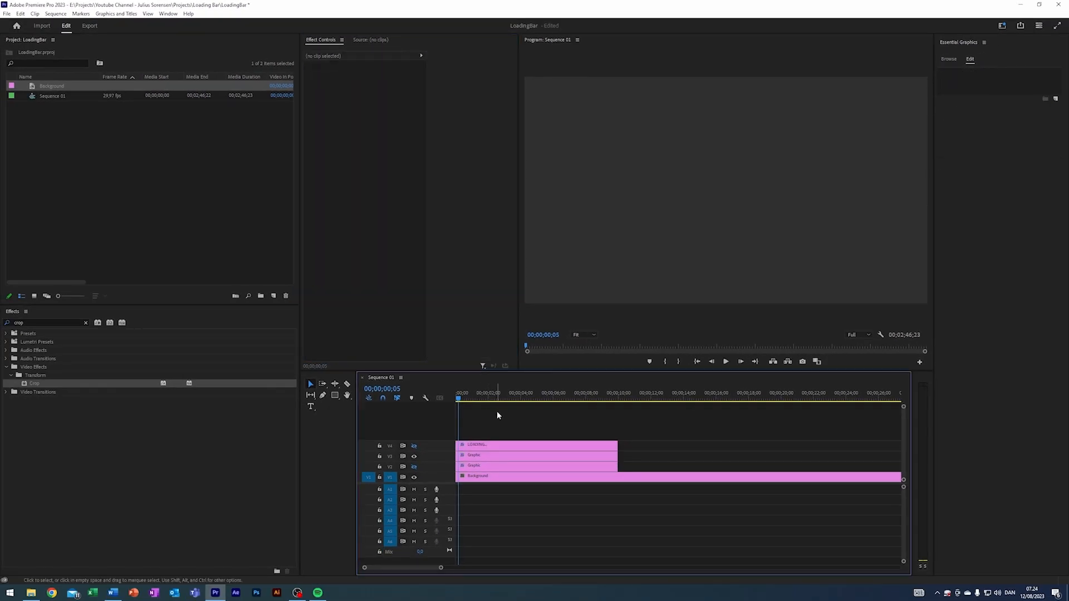
{"action": "left_click", "coordinate": [471, 393]}
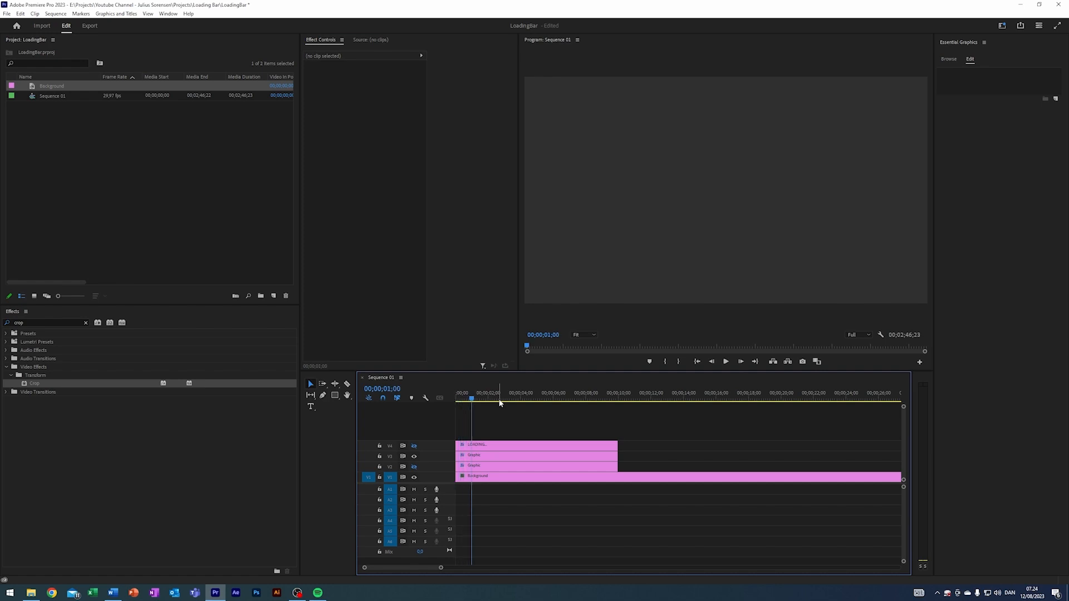
{"action": "left_click", "coordinate": [501, 393]}
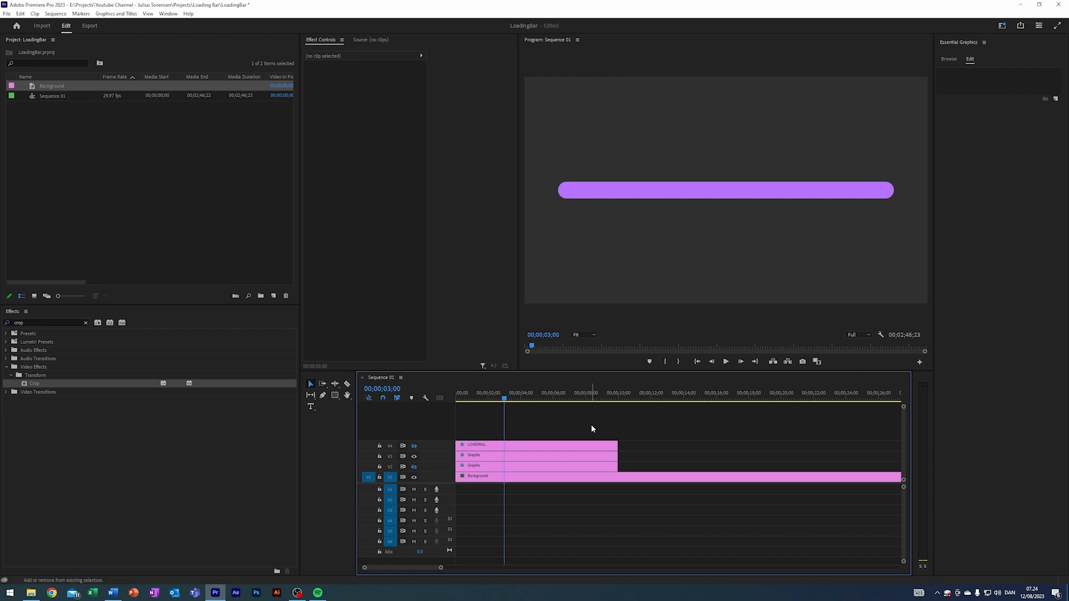
{"action": "left_click", "coordinate": [491, 393]}
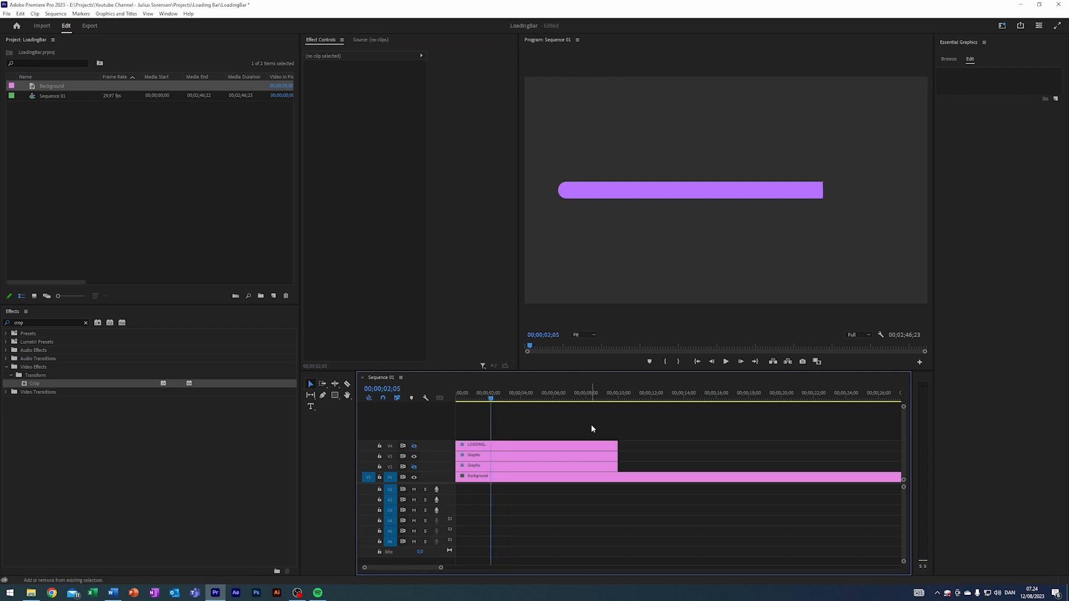
{"action": "left_click", "coordinate": [482, 393]}
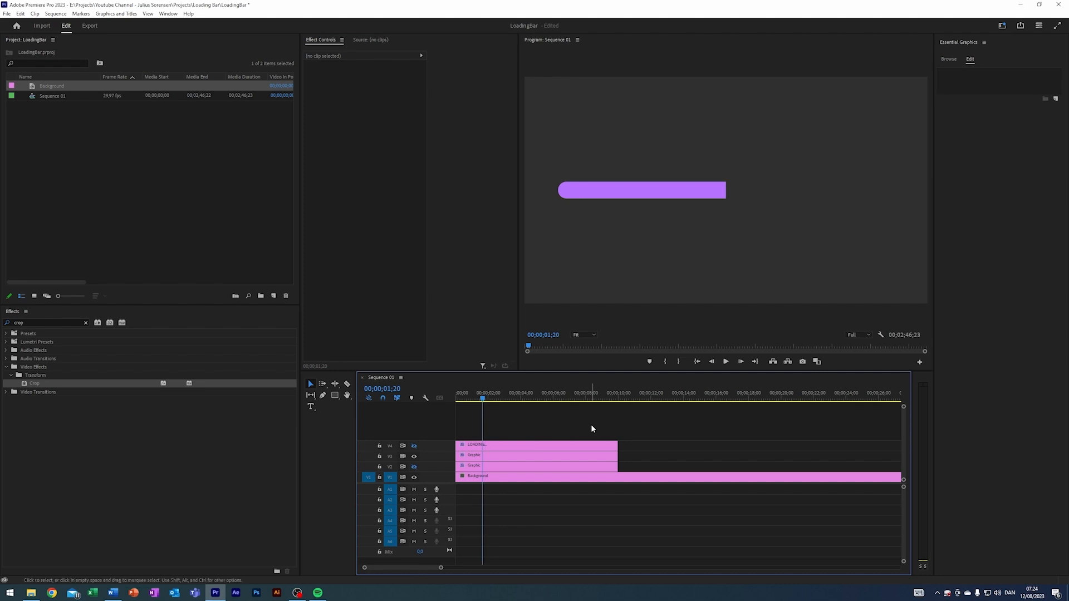
{"action": "left_click", "coordinate": [536, 454]}
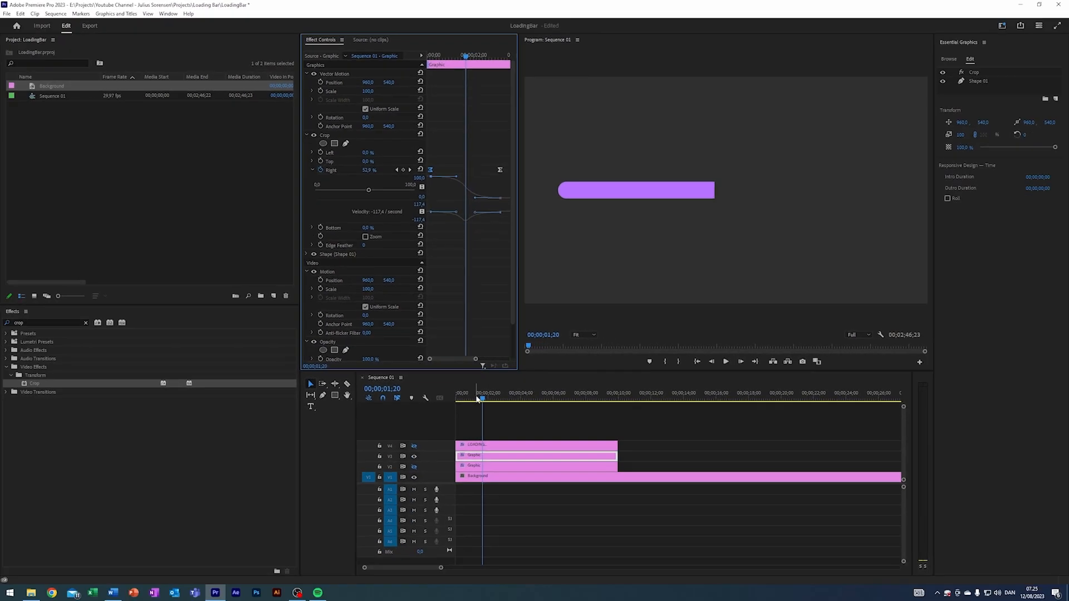
Preview the eased Crop Right animation, then reselect the filled bar clip
{"action": "left_click", "coordinate": [487, 430]}
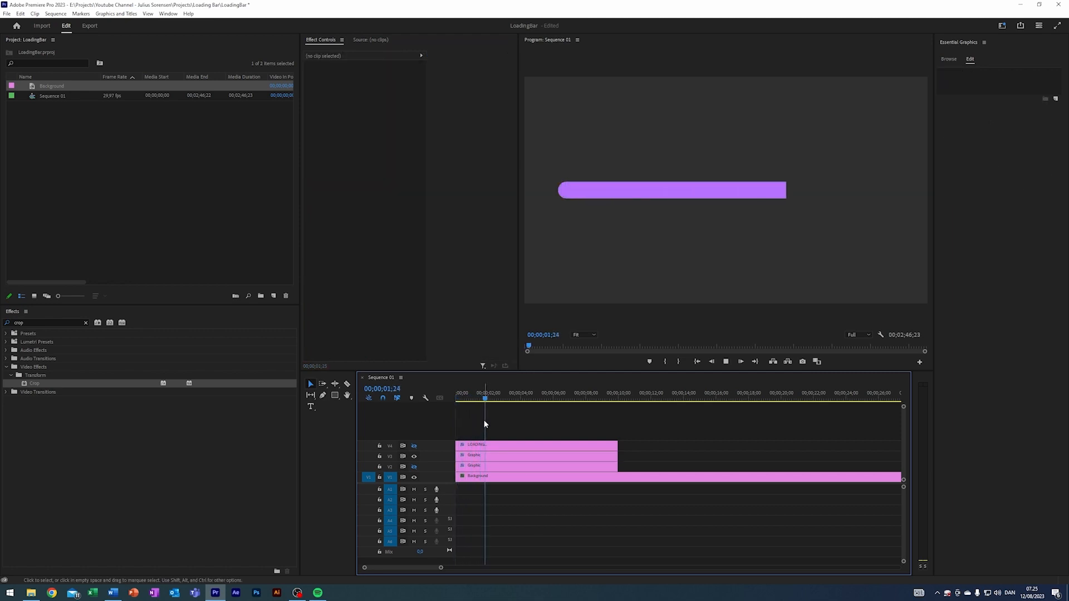
{"action": "left_click", "coordinate": [536, 454]}
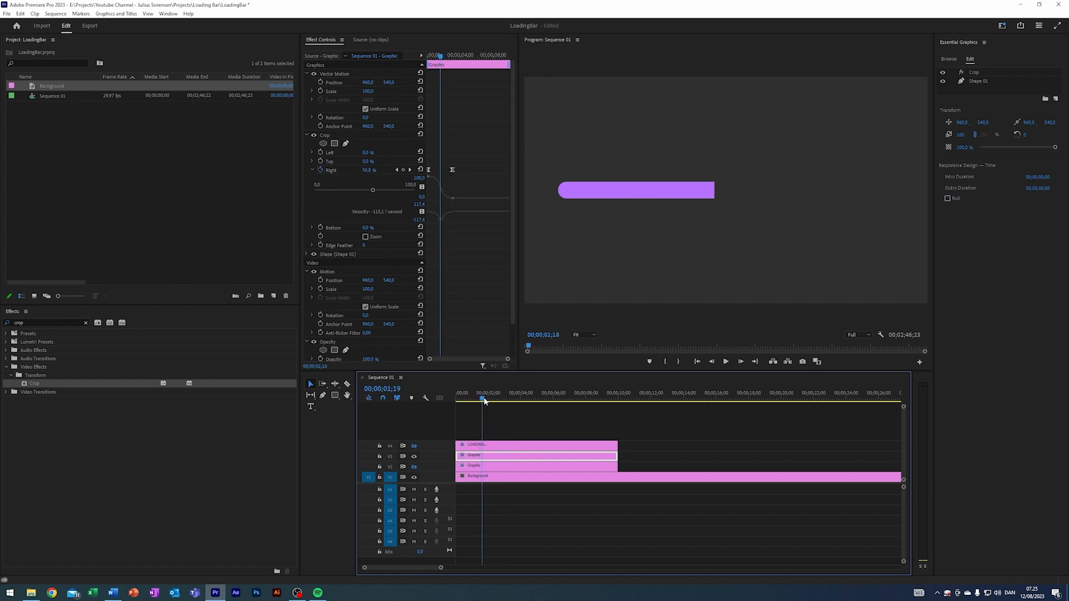
Raise the Crop Edge Feather to 100 and play back the softened fill growth
{"action": "left_click_drag", "start_coordinate": [372, 189], "coordinate": [364, 190]}
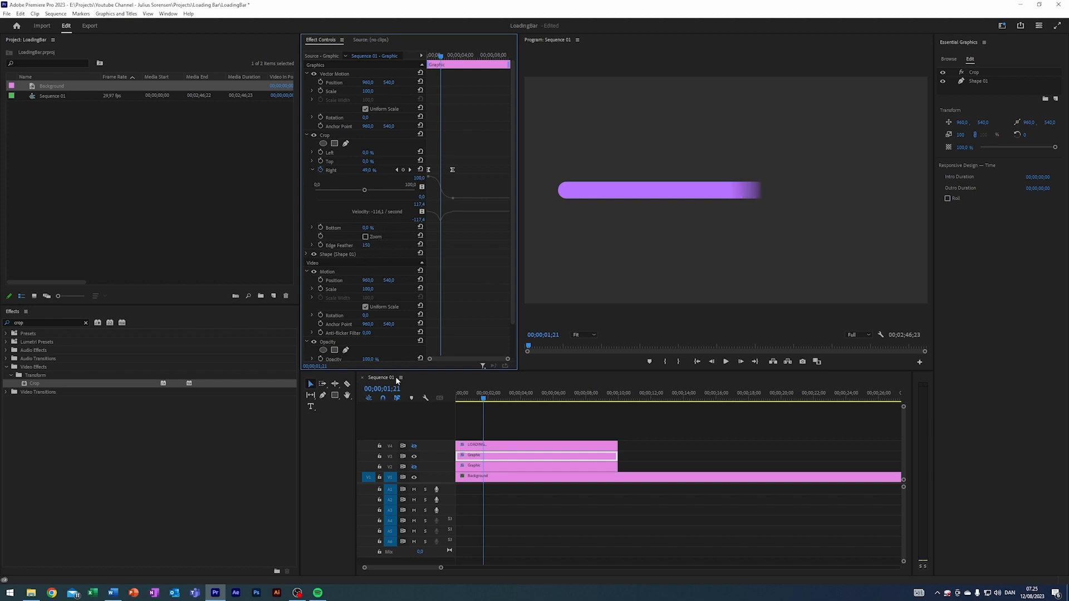
{"action": "left_click", "coordinate": [458, 398]}
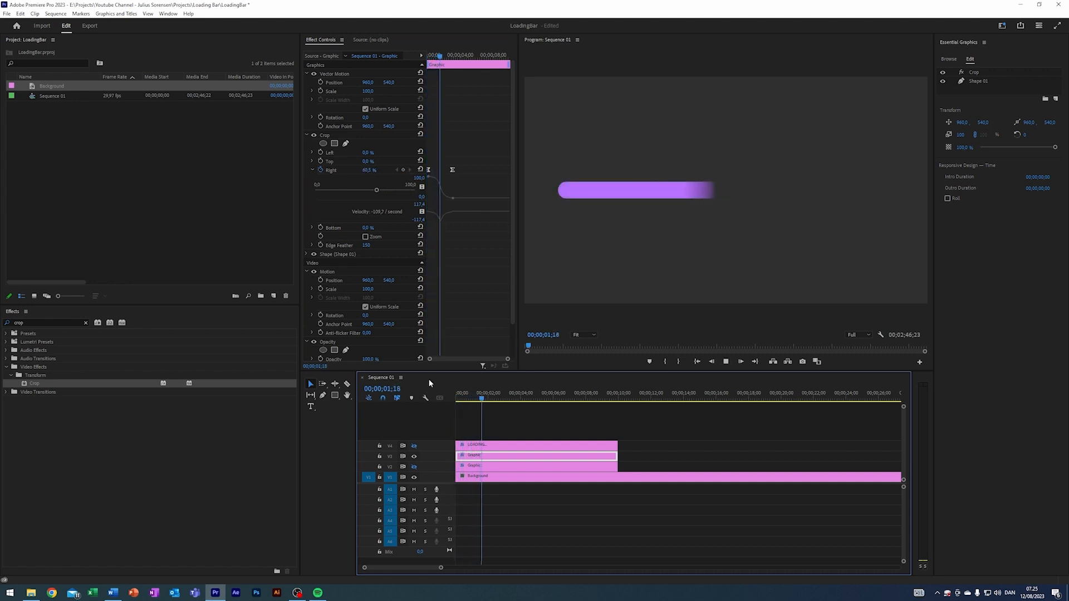
{"action": "left_click", "coordinate": [508, 398]}
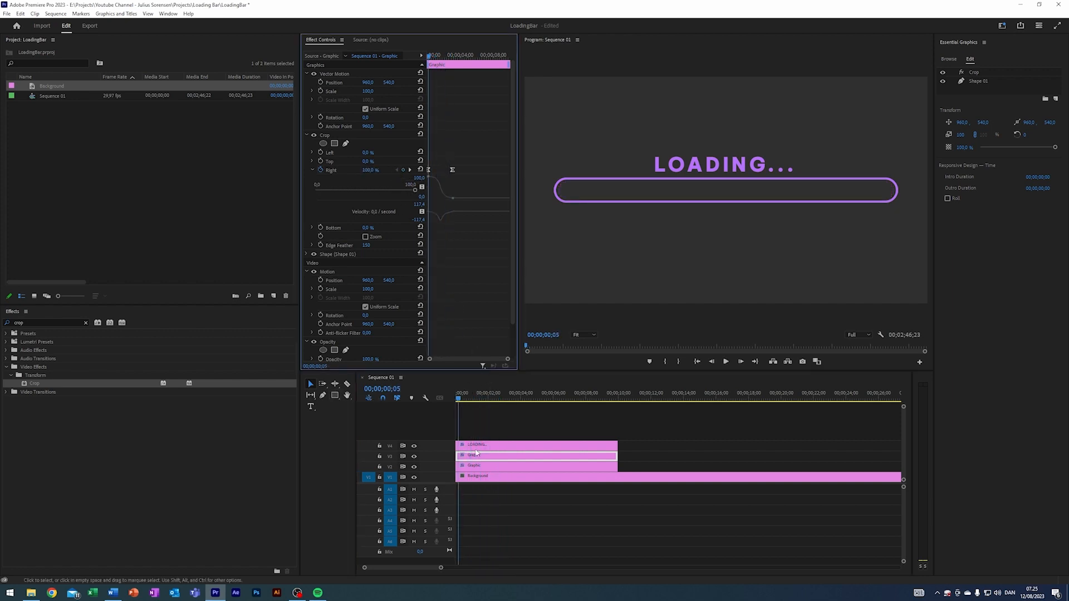
Select the bar outline clip among the loading bar's layers
{"action": "left_click", "coordinate": [536, 444]}
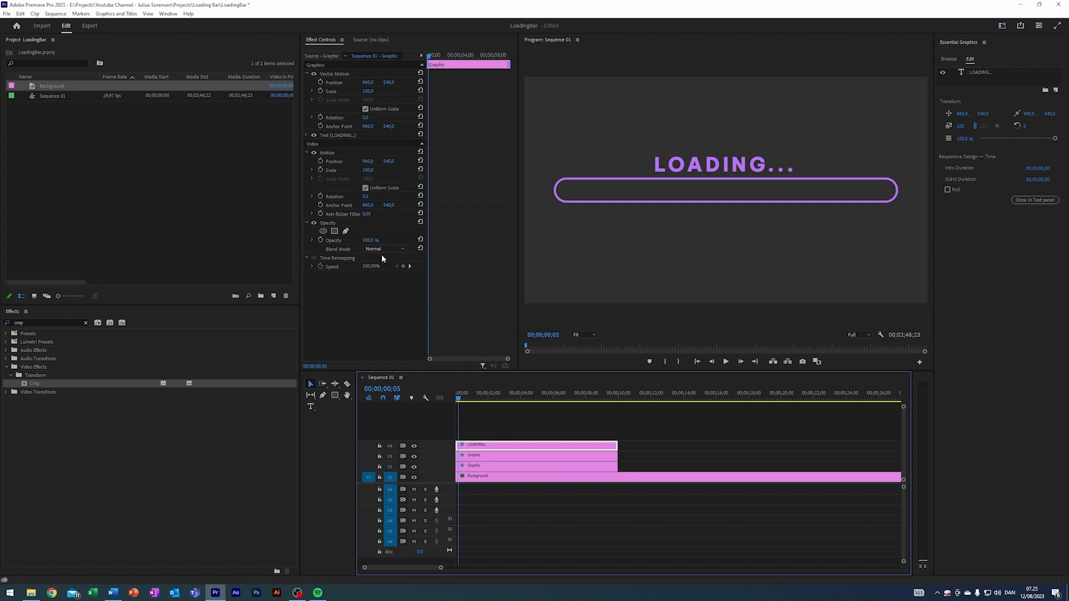
{"action": "left_click", "coordinate": [537, 455]}
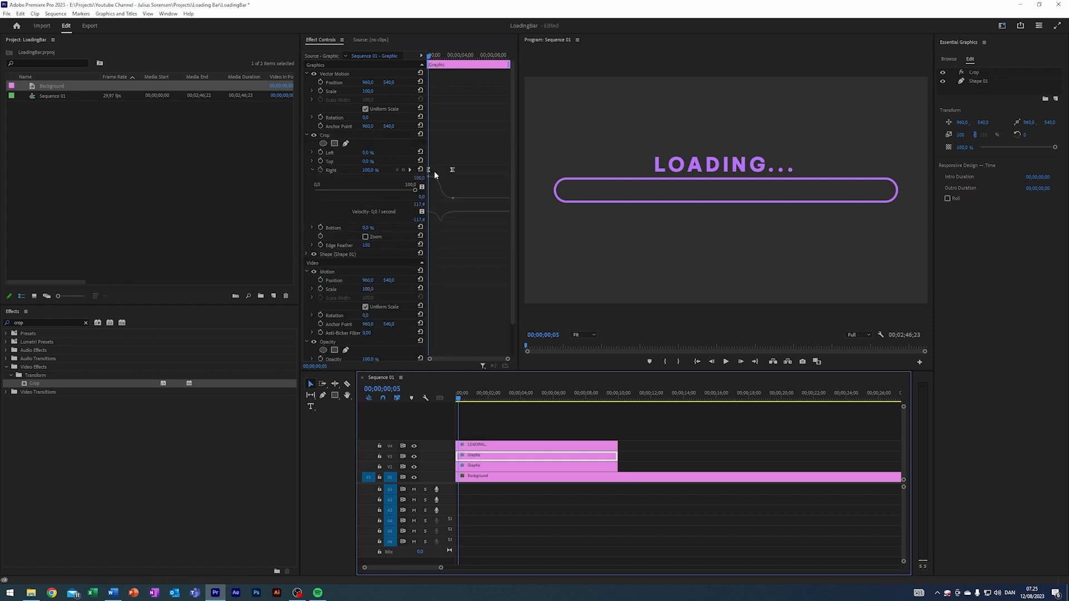
{"action": "left_click", "coordinate": [478, 446]}
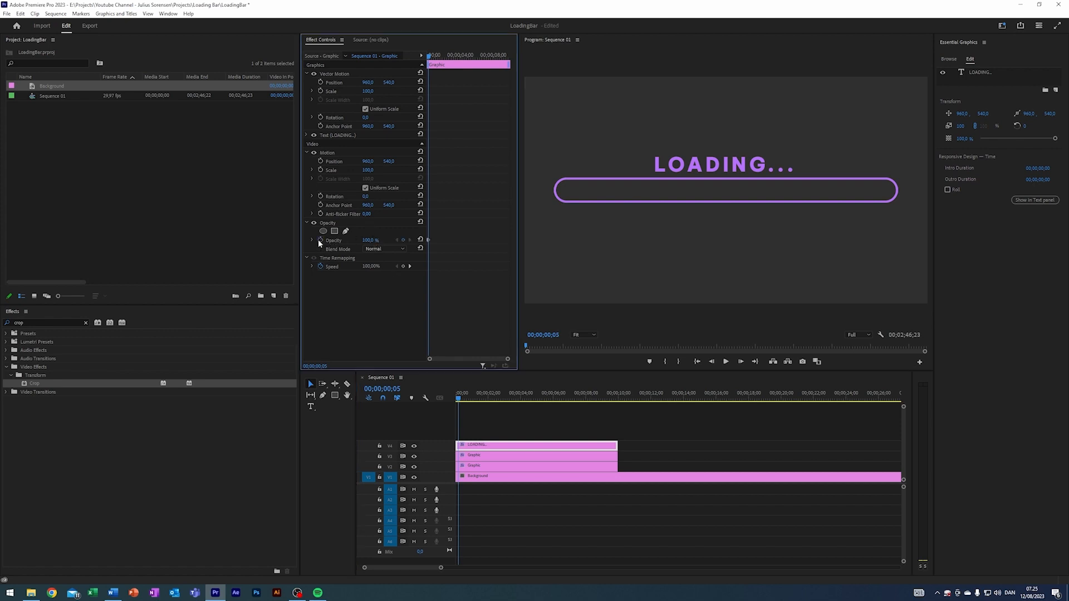
Keyframe the outline's Opacity from 0% at the start to 100%, then preview playback
{"action": "left_click", "coordinate": [536, 455]}
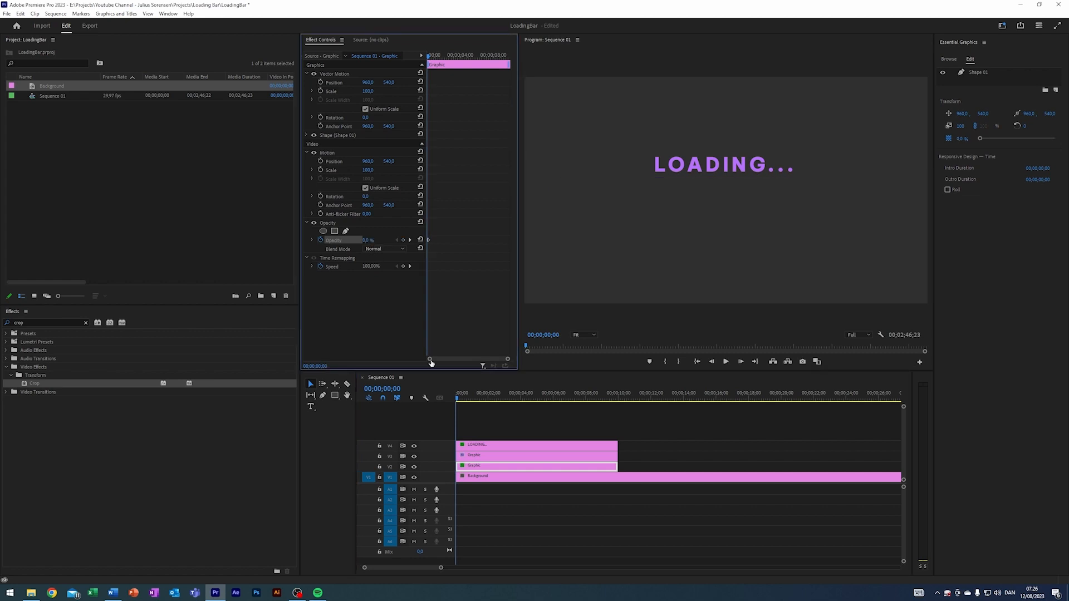
{"action": "left_click", "coordinate": [537, 445]}
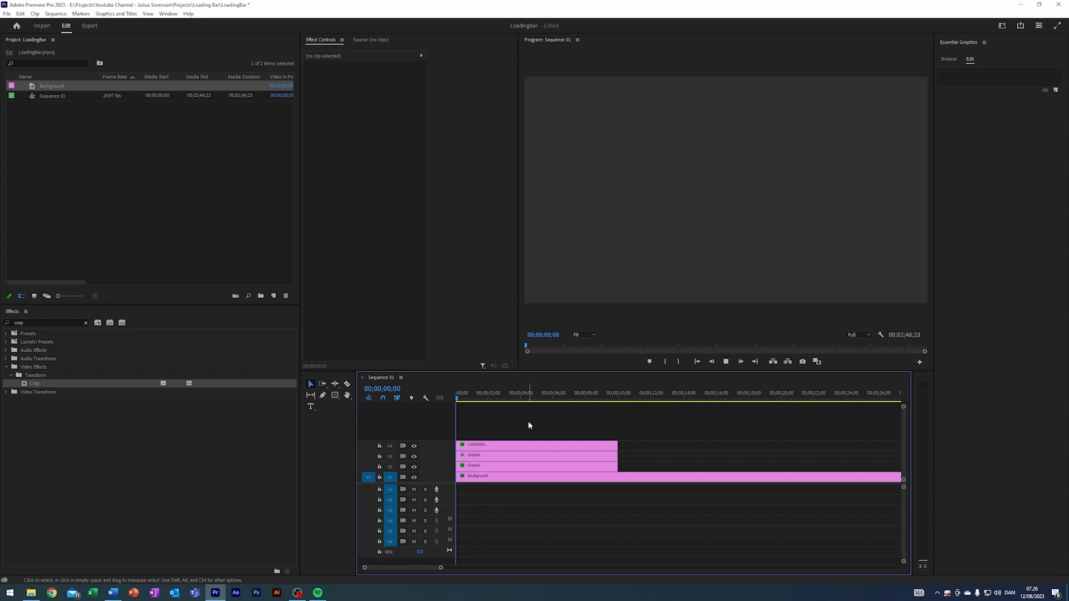
{"action": "left_click", "coordinate": [488, 393]}
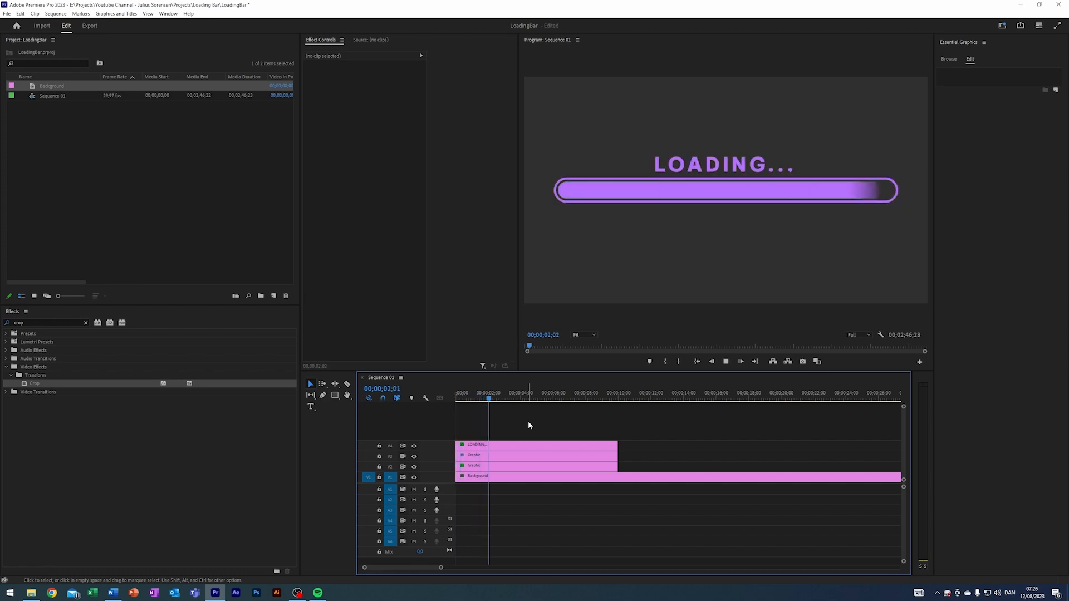
Draw the spinner circle graphic and set its stroke colour to white
{"action": "left_click", "coordinate": [521, 393]}
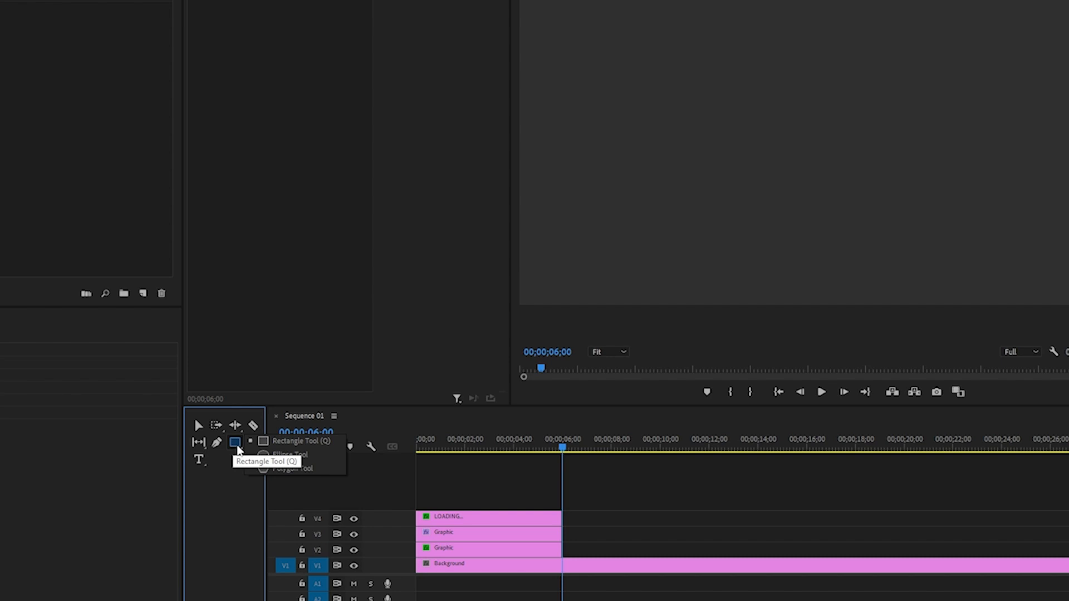
{"action": "mouse_move", "coordinate": [236, 453]}
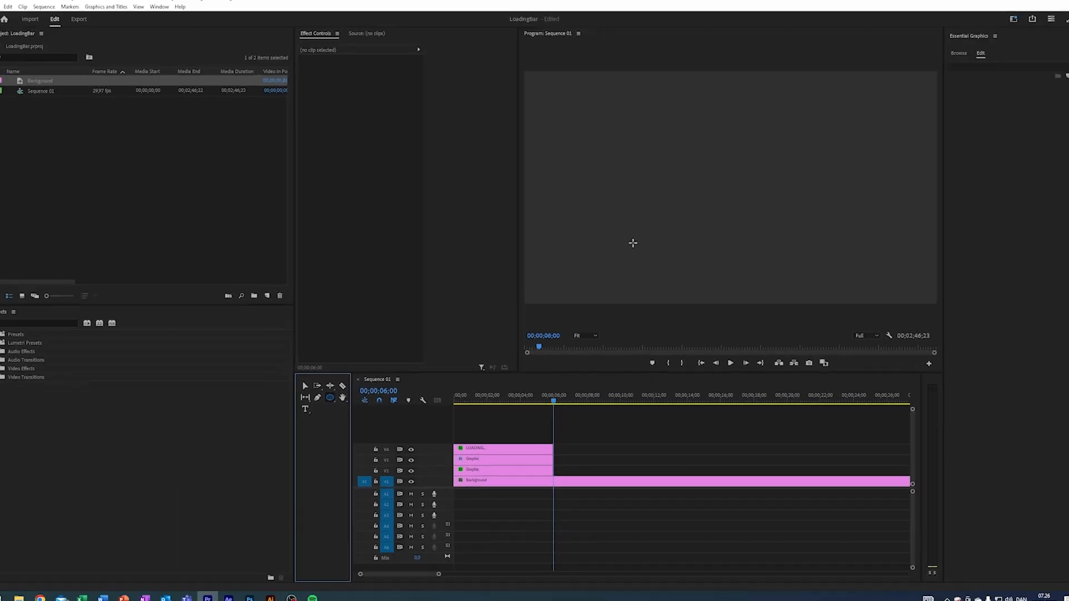
{"action": "left_click", "coordinate": [594, 465]}
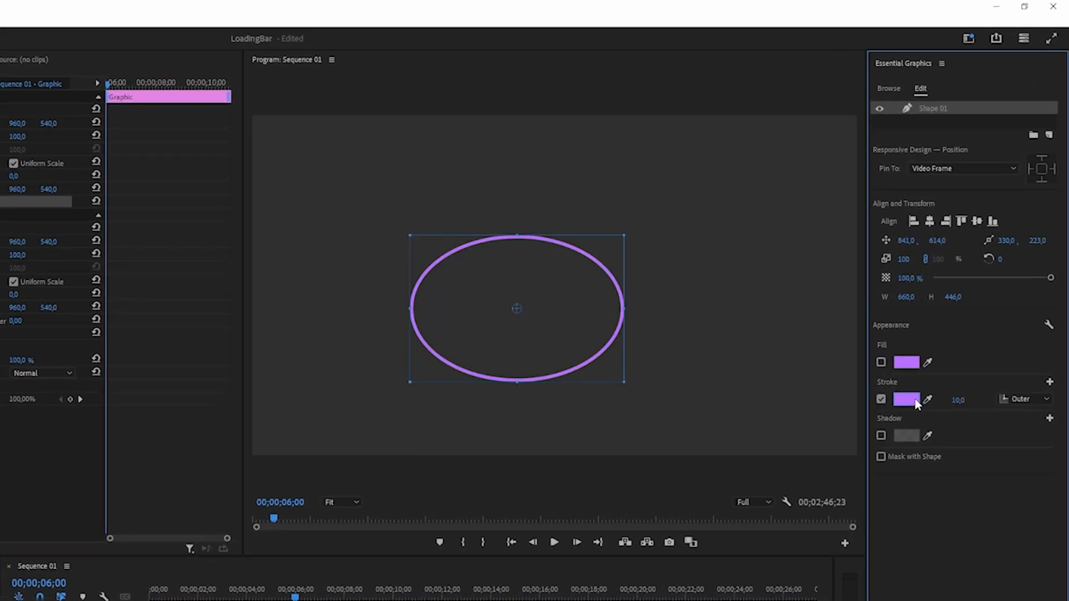
{"action": "left_click", "coordinate": [906, 399]}
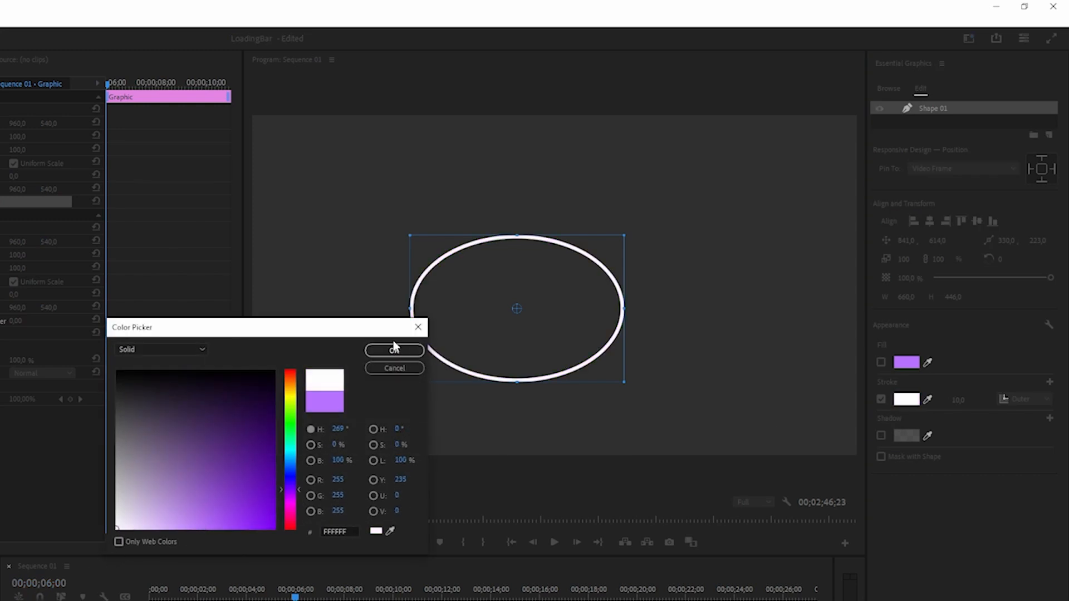
{"action": "left_click", "coordinate": [394, 350]}
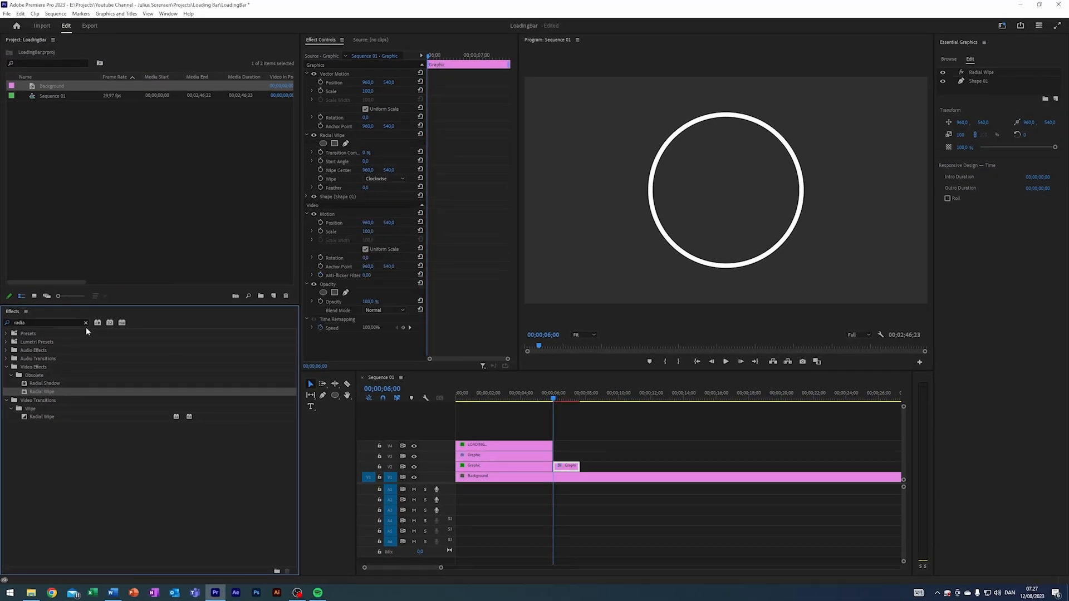
Set Radial Wipe to Counterclockwise and keyframe Transition Completion starting at 0%
{"action": "left_click", "coordinate": [86, 323]}
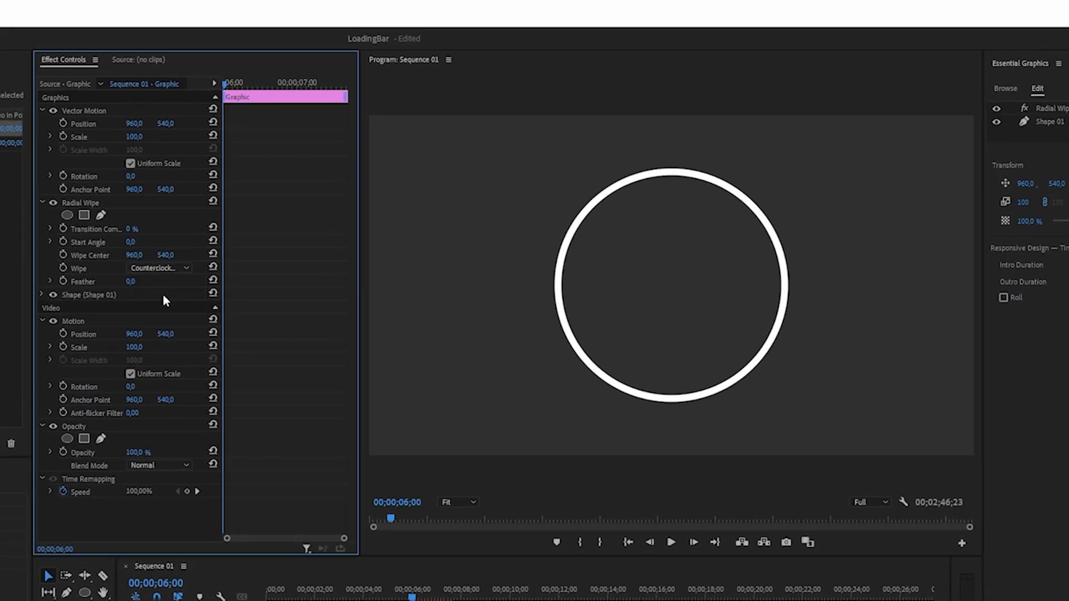
{"action": "left_click", "coordinate": [132, 228]}
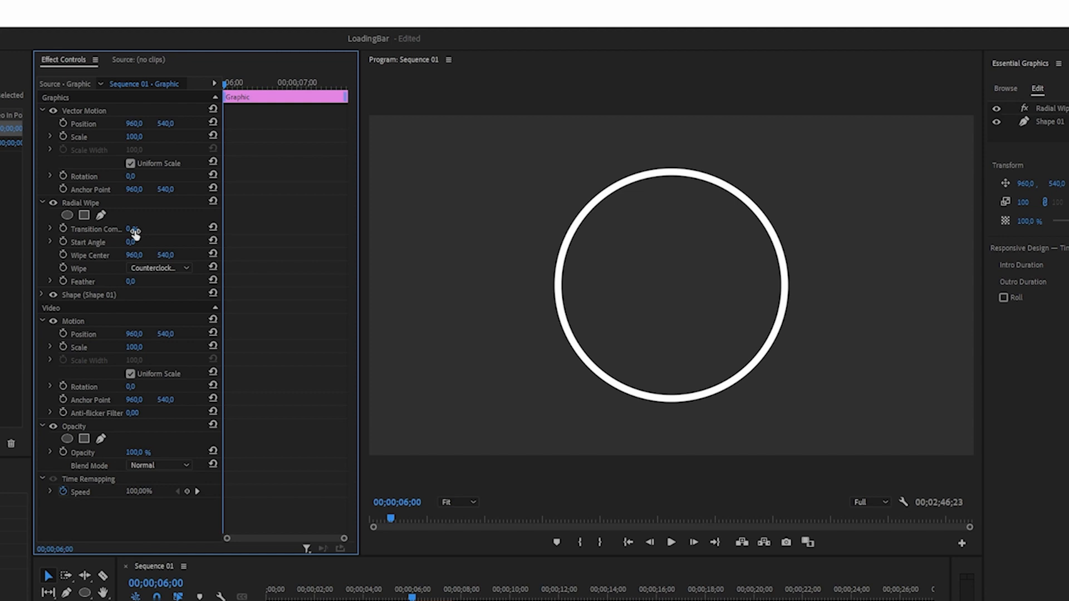
{"action": "left_click", "coordinate": [135, 228]}
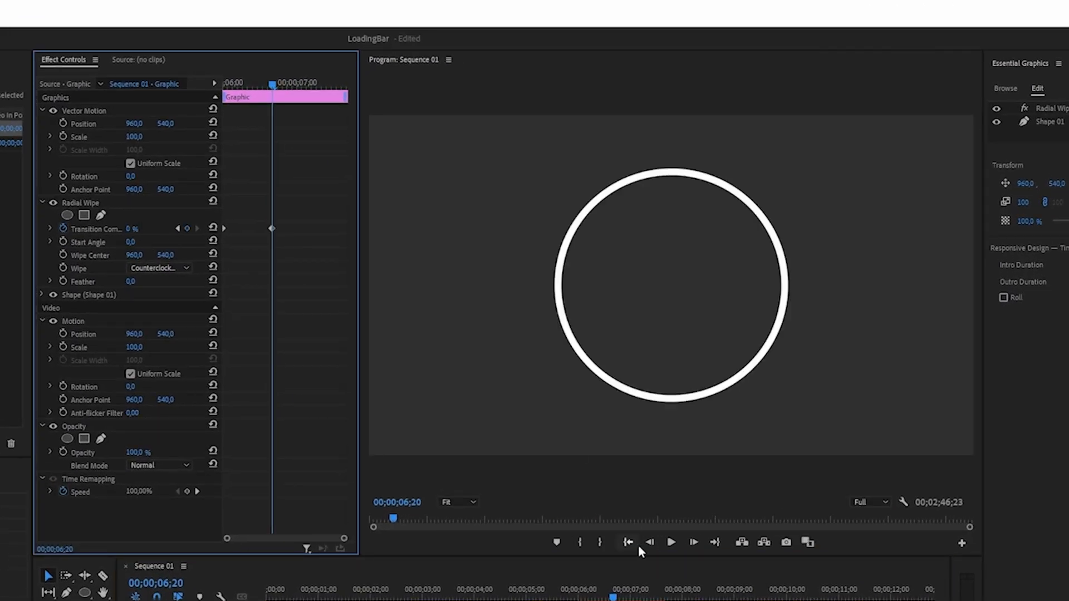
{"action": "left_click", "coordinate": [671, 543]}
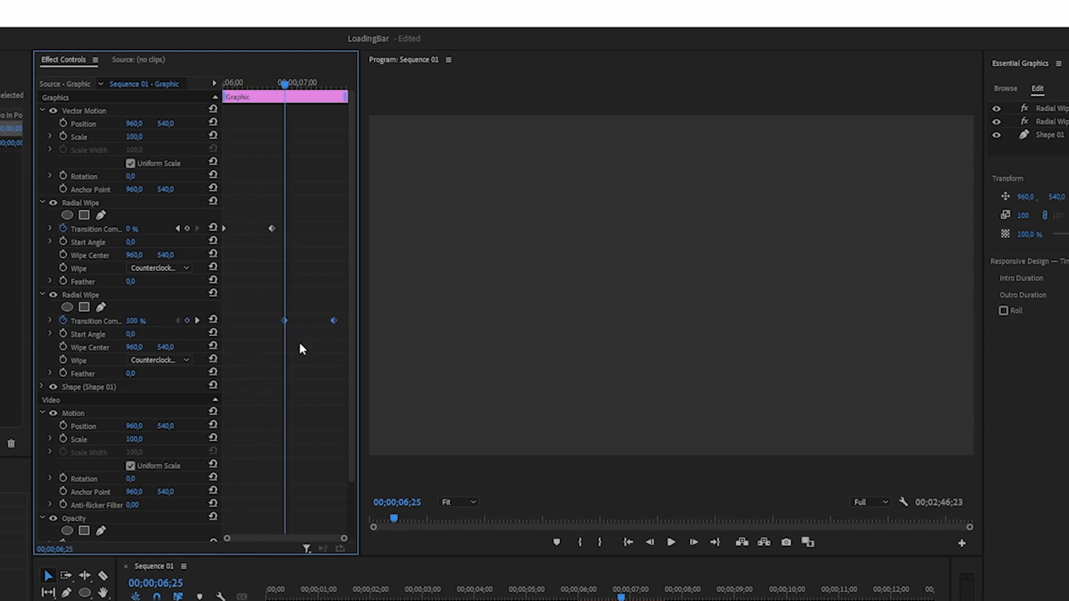
Set the second Radial Wipe to Clockwise with completion keyframed up to 100%
{"action": "left_click", "coordinate": [159, 360]}
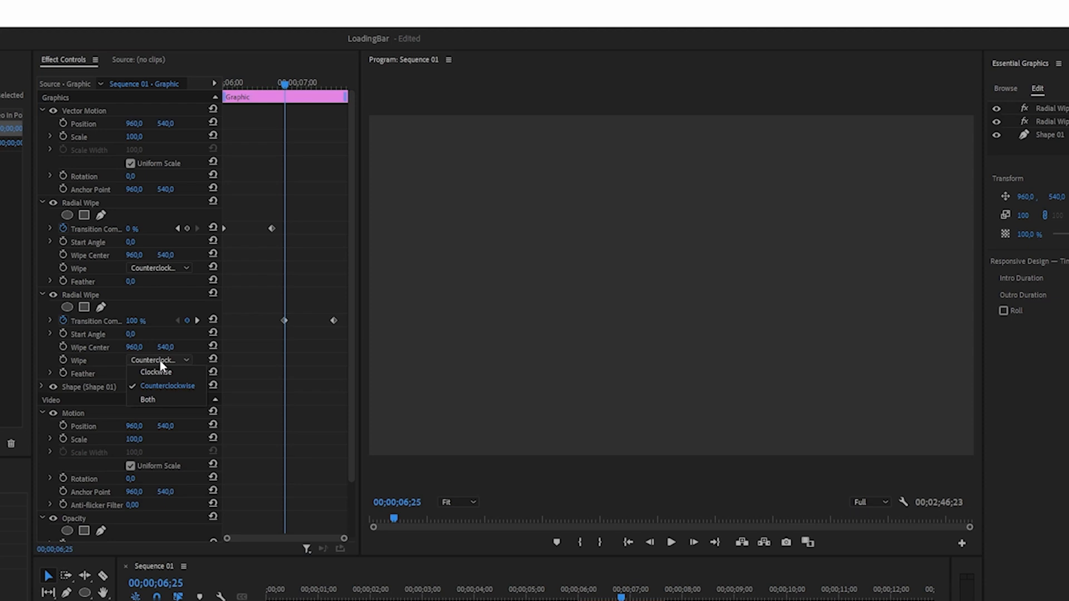
{"action": "left_click", "coordinate": [156, 372]}
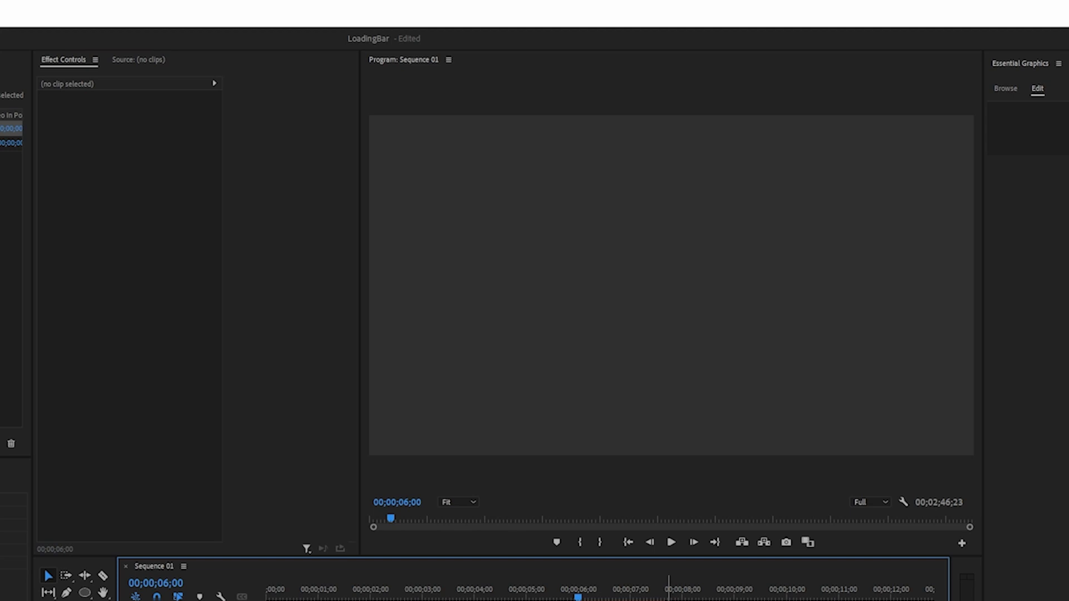
{"action": "left_click", "coordinate": [670, 542]}
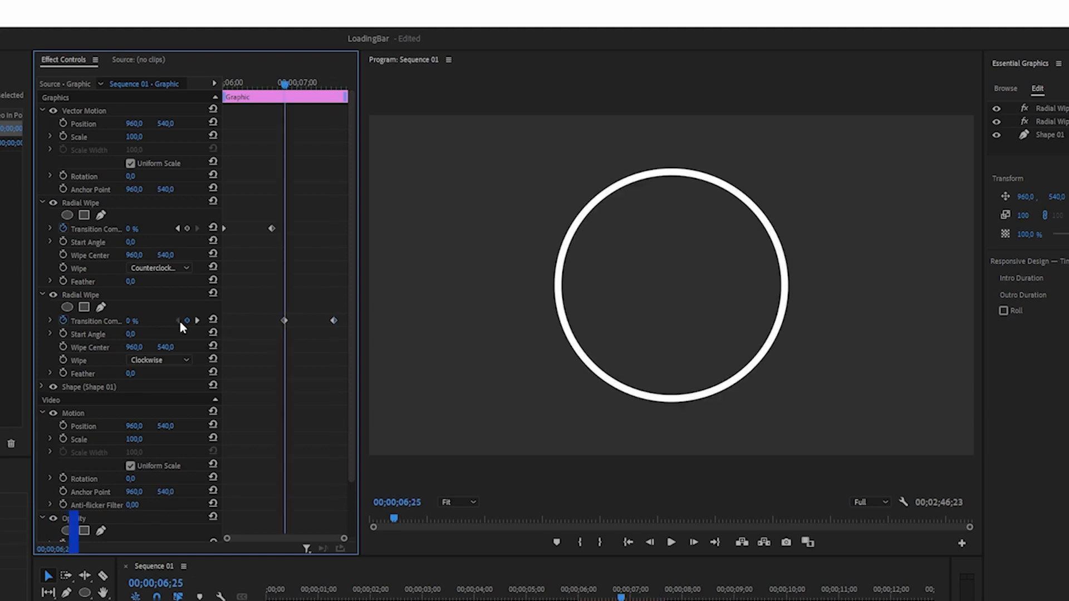
{"action": "right_click", "coordinate": [272, 228]}
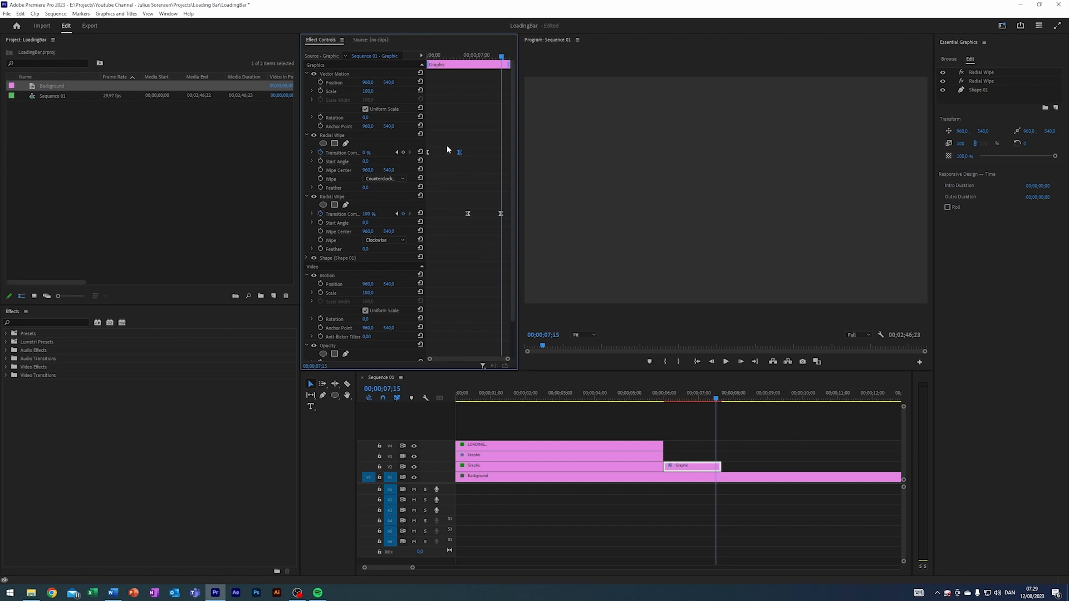
{"action": "mouse_move", "coordinate": [445, 157]}
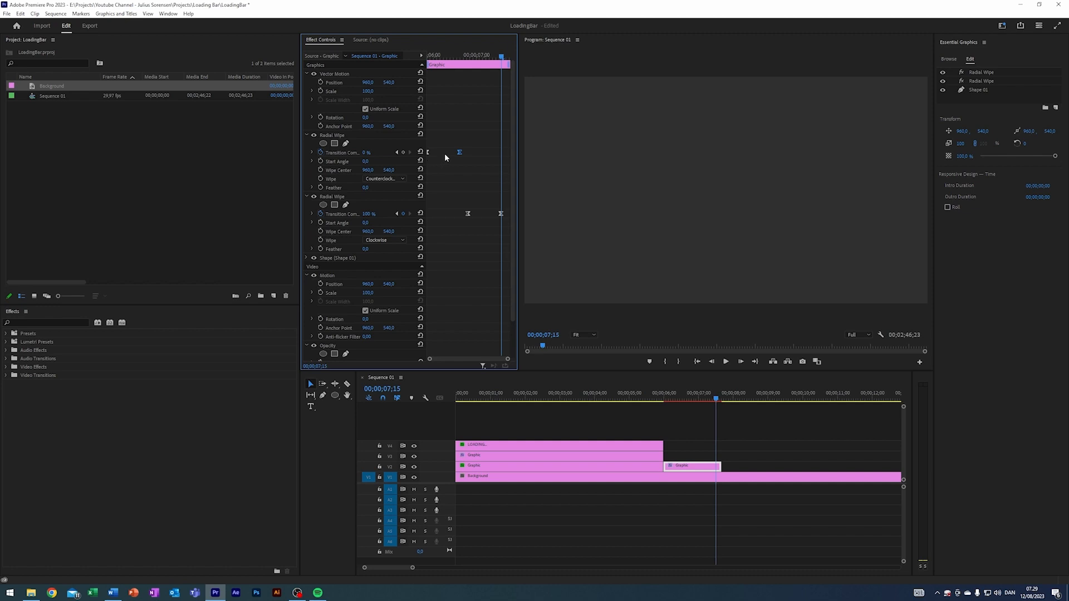
{"action": "mouse_move", "coordinate": [508, 222]}
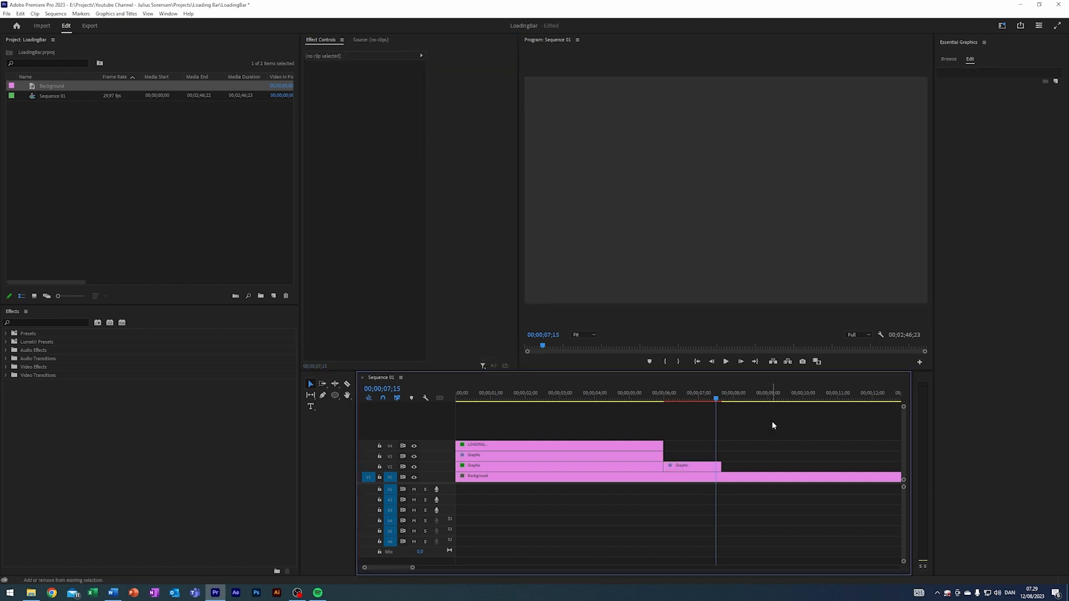
Copy the ring clip to four back-to-back repeats and begin a text layer above it
{"action": "left_click", "coordinate": [690, 466]}
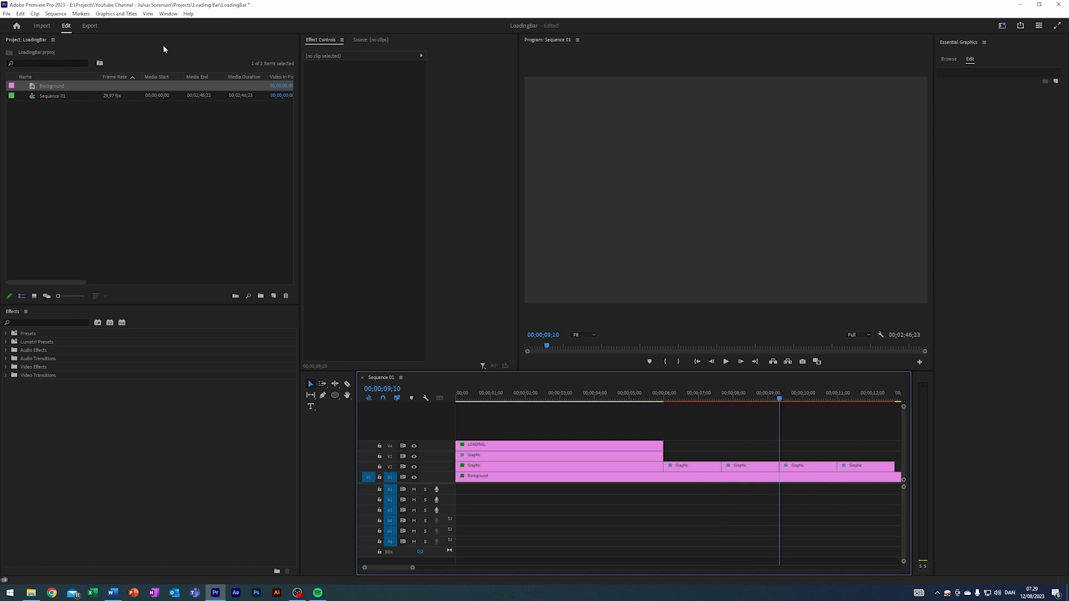
{"action": "left_click", "coordinate": [676, 399]}
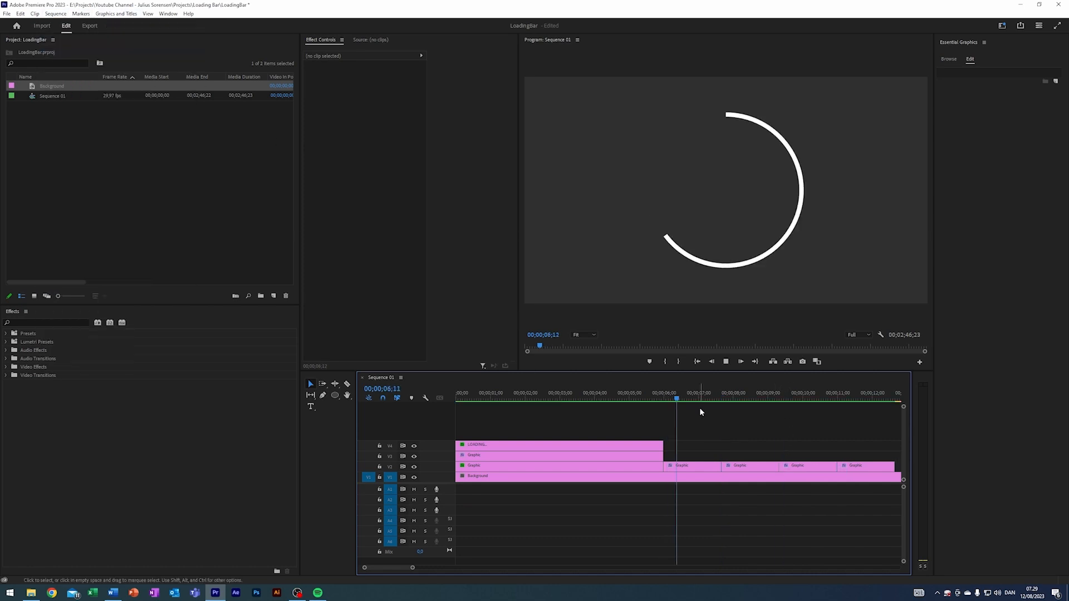
{"action": "left_click", "coordinate": [746, 392]}
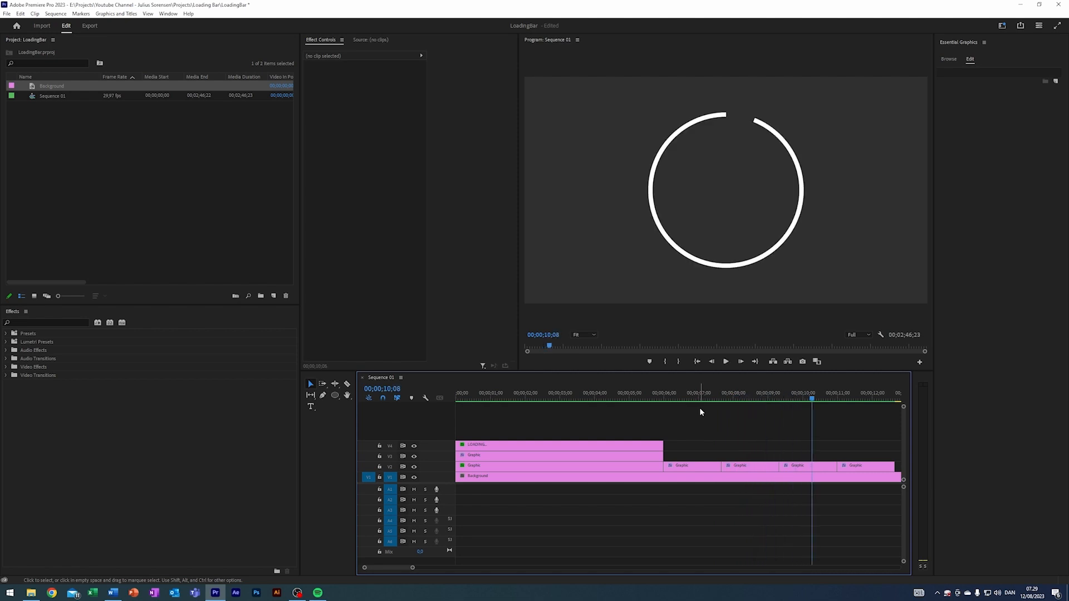
{"action": "left_click", "coordinate": [690, 393]}
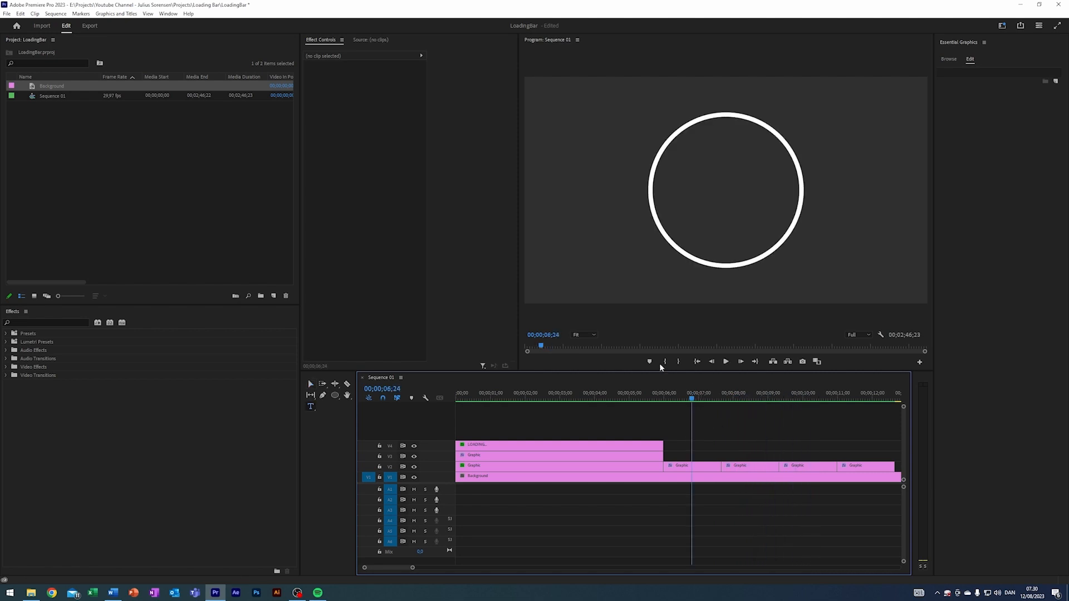
{"action": "left_click", "coordinate": [777, 455]}
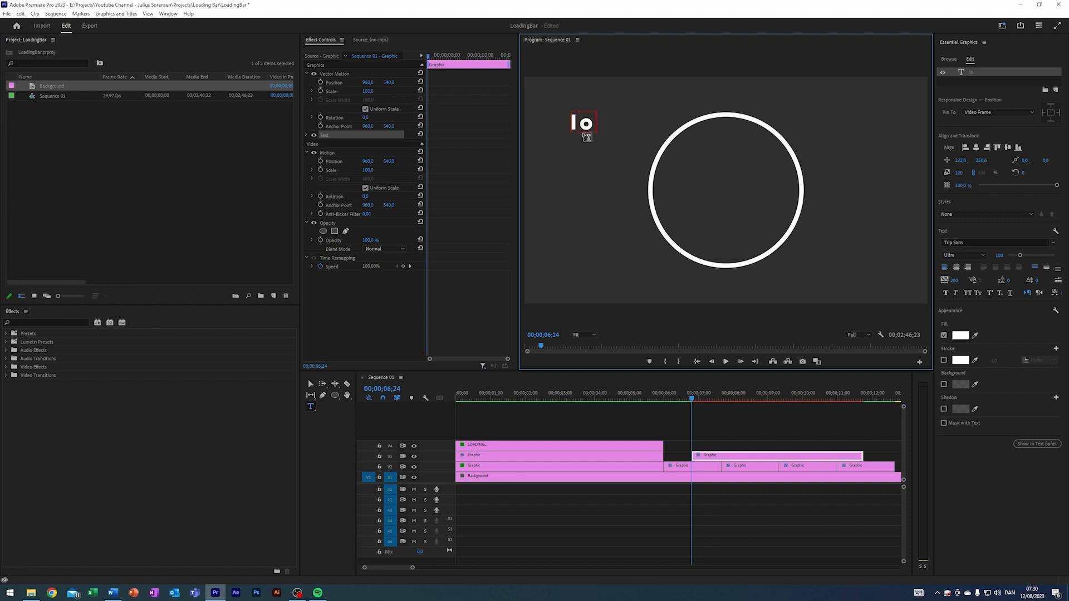
Enter the text LOADING for the spinner's caption in white bold lettering
{"action": "type", "text": "loading"}
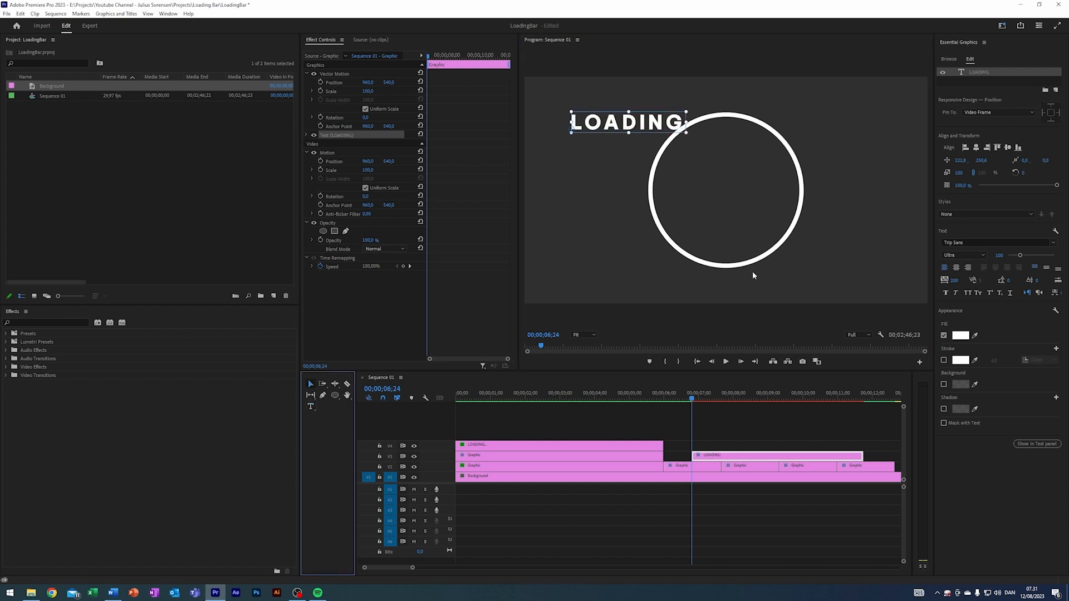
{"action": "mouse_move", "coordinate": [962, 256]}
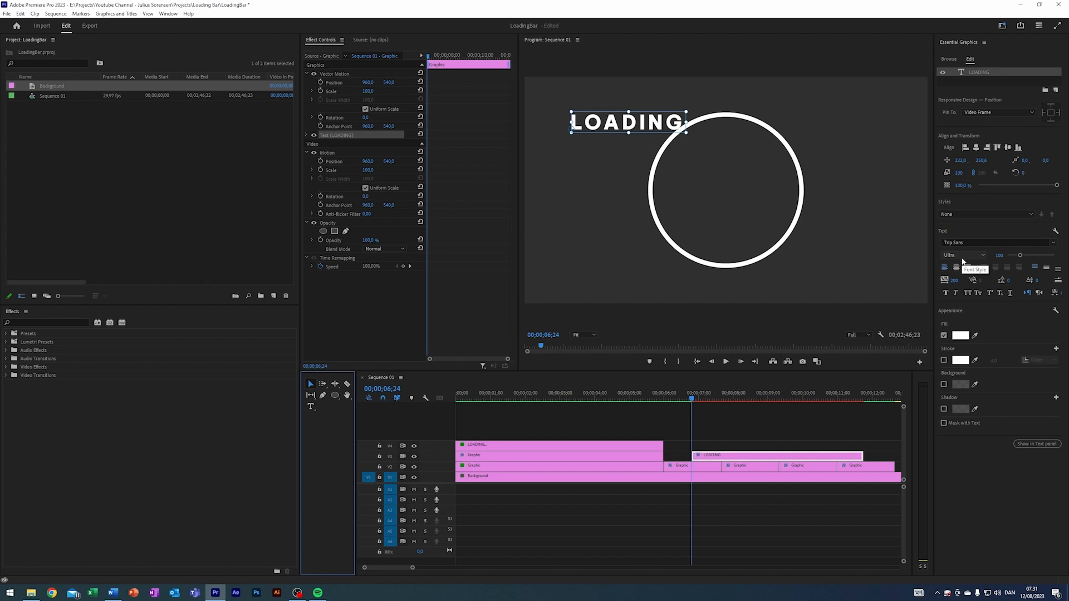
{"action": "mouse_move", "coordinate": [963, 303]}
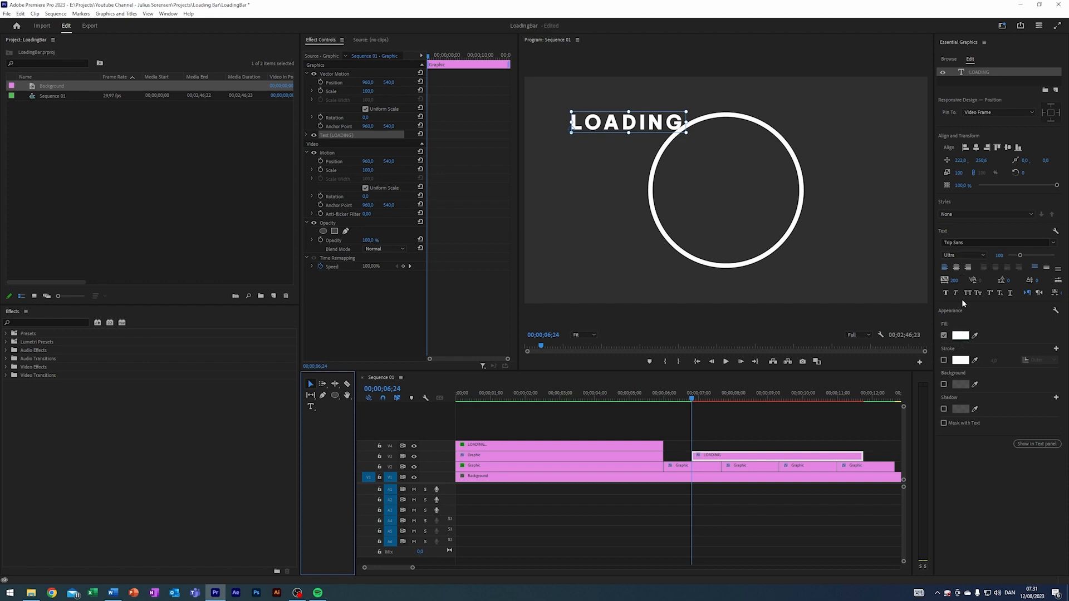
{"action": "mouse_move", "coordinate": [977, 148]}
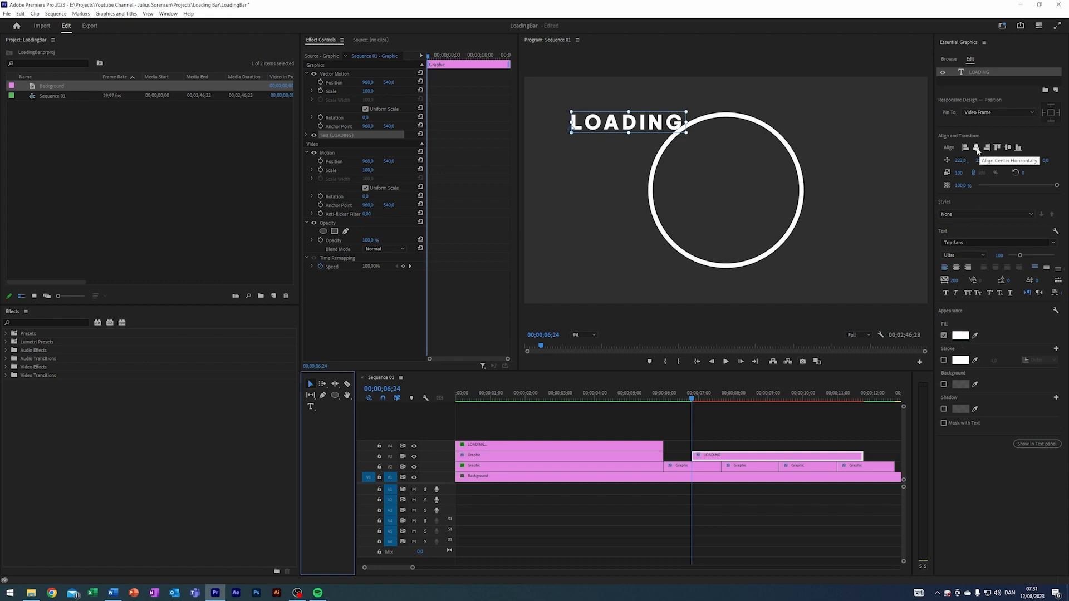